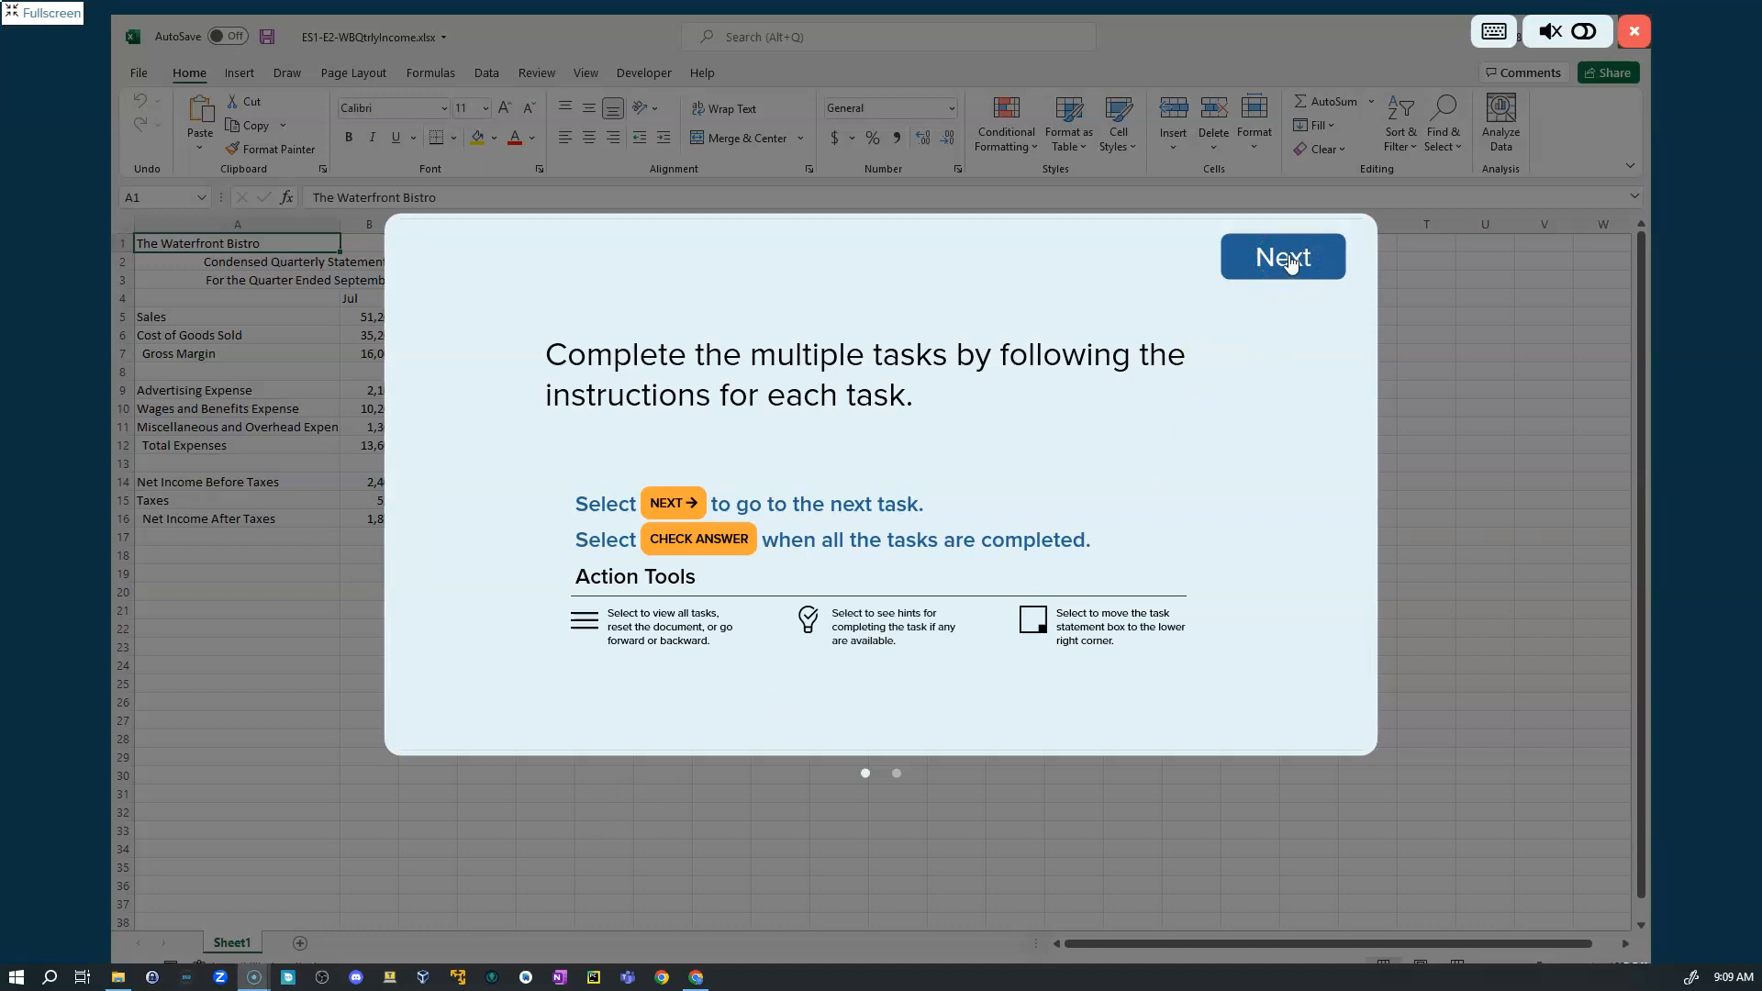
Step: Skip the exercise introduction and begin the first task
click(1281, 256)
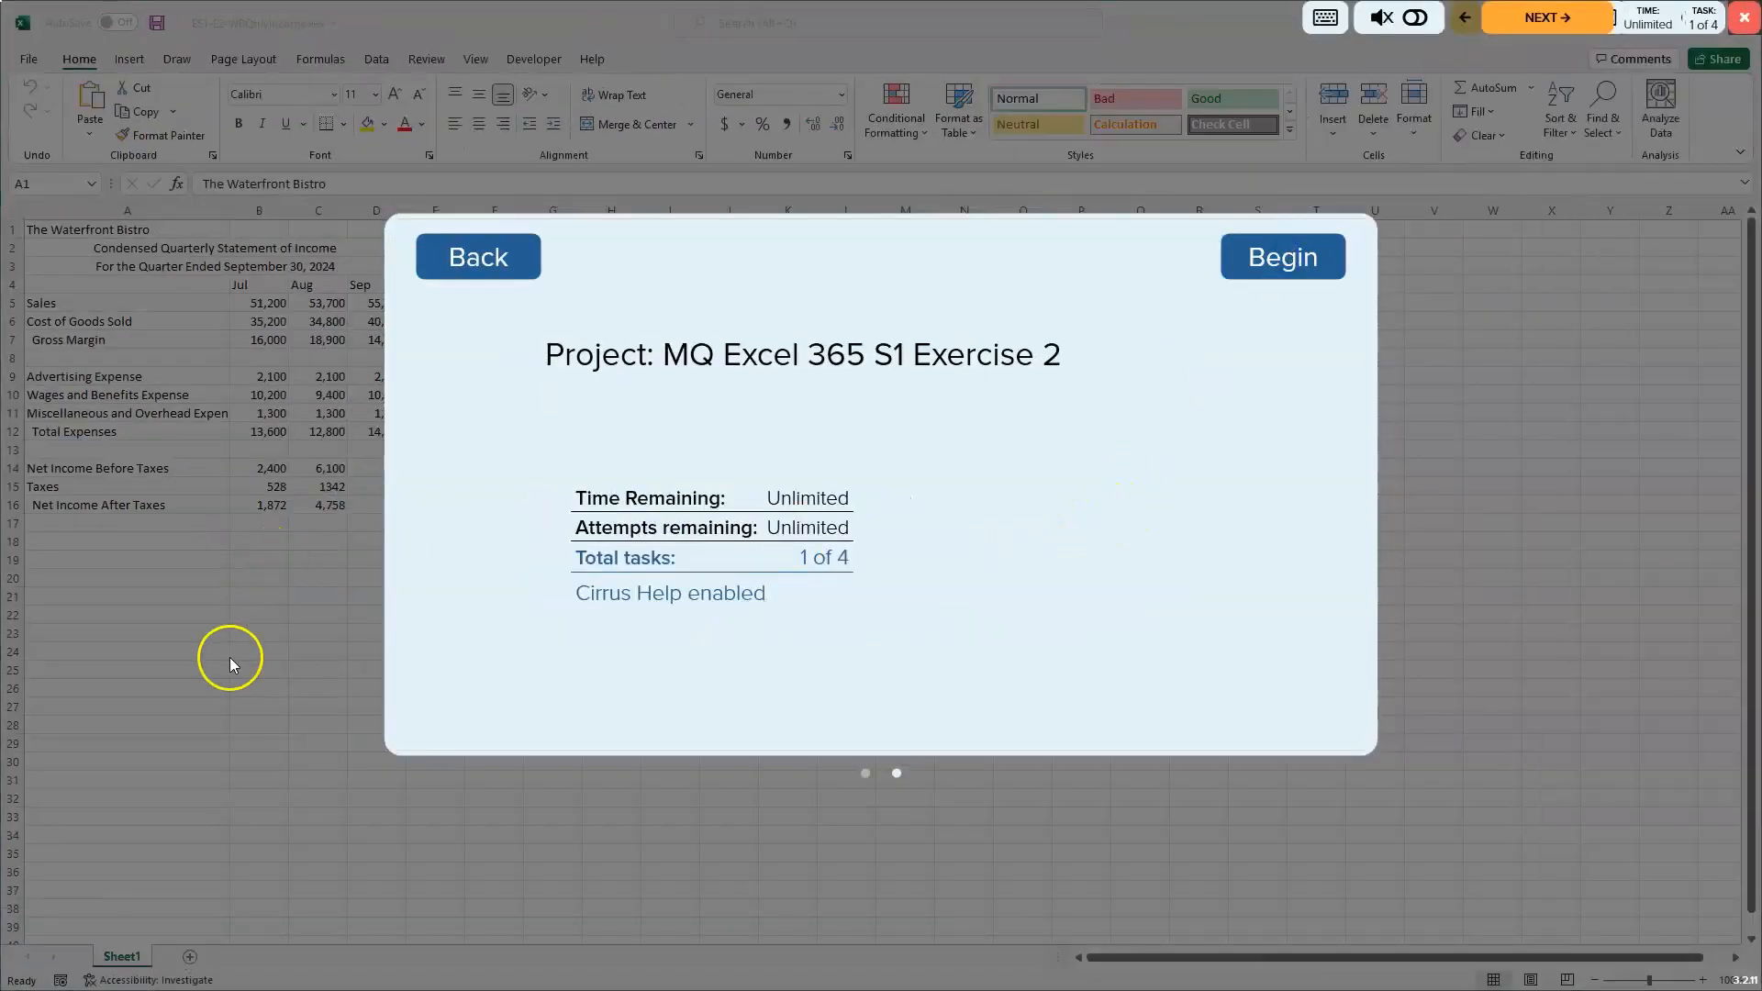
click(1282, 256)
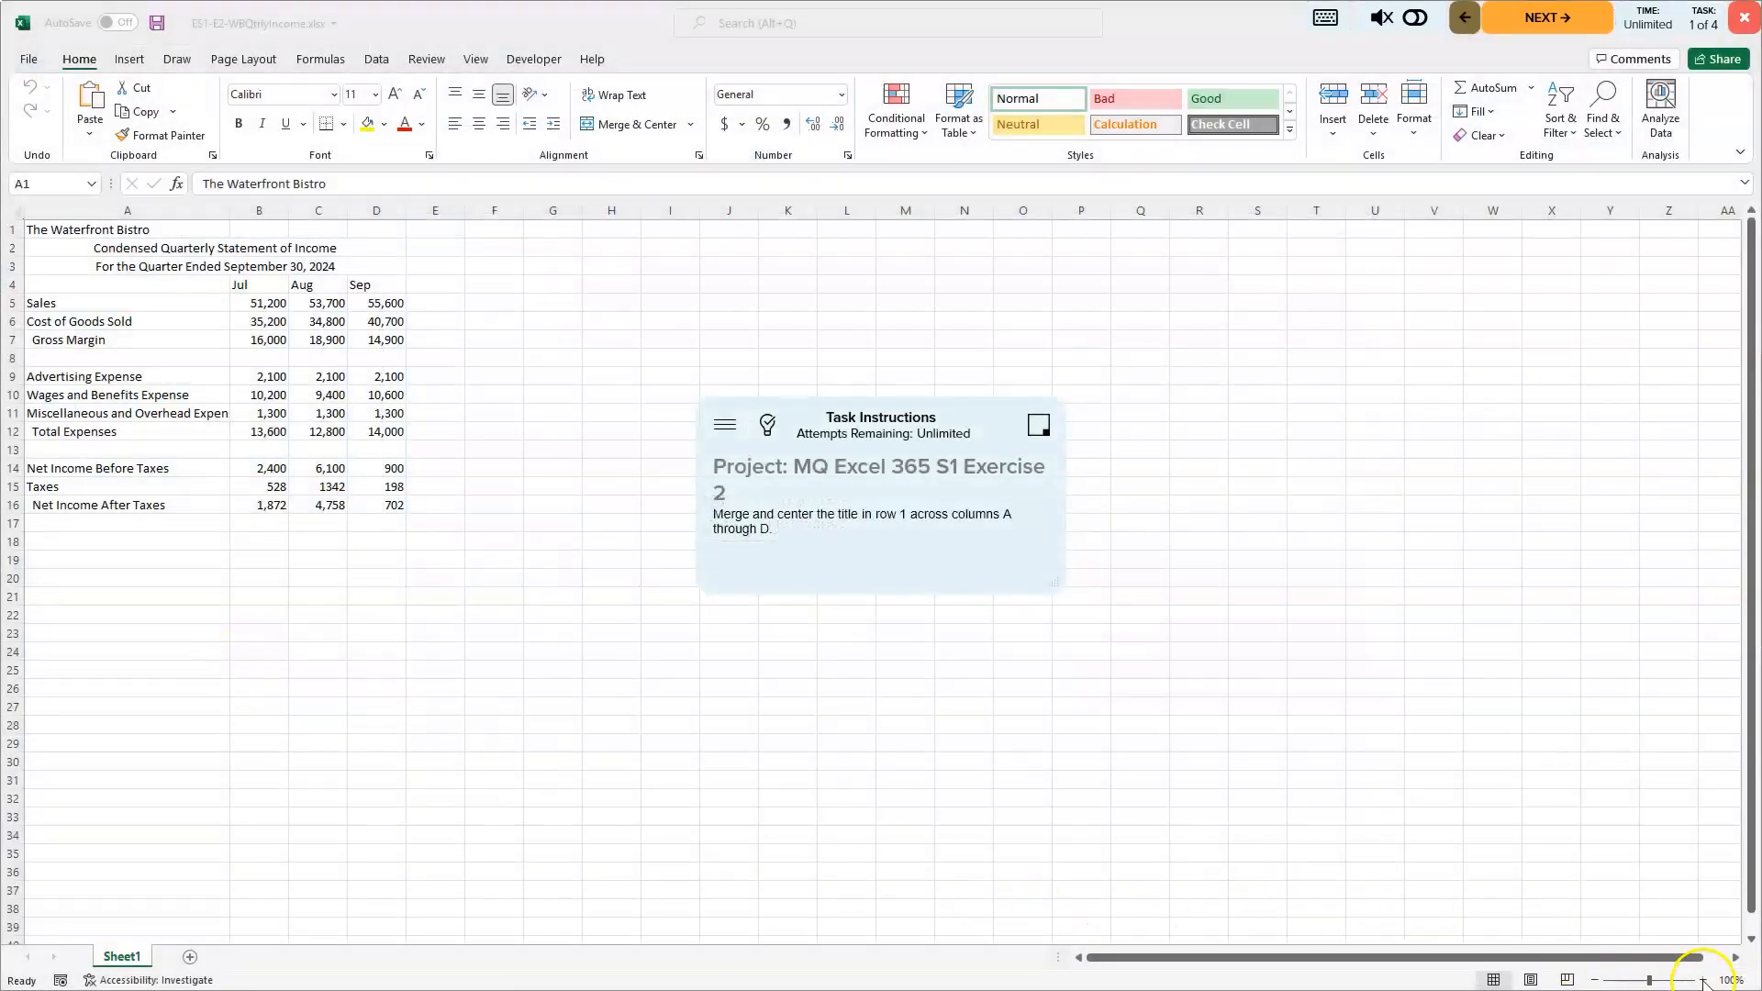
Step: Zoom in and merge and center the Waterfront Bistro title across A1:D1
click(1707, 980)
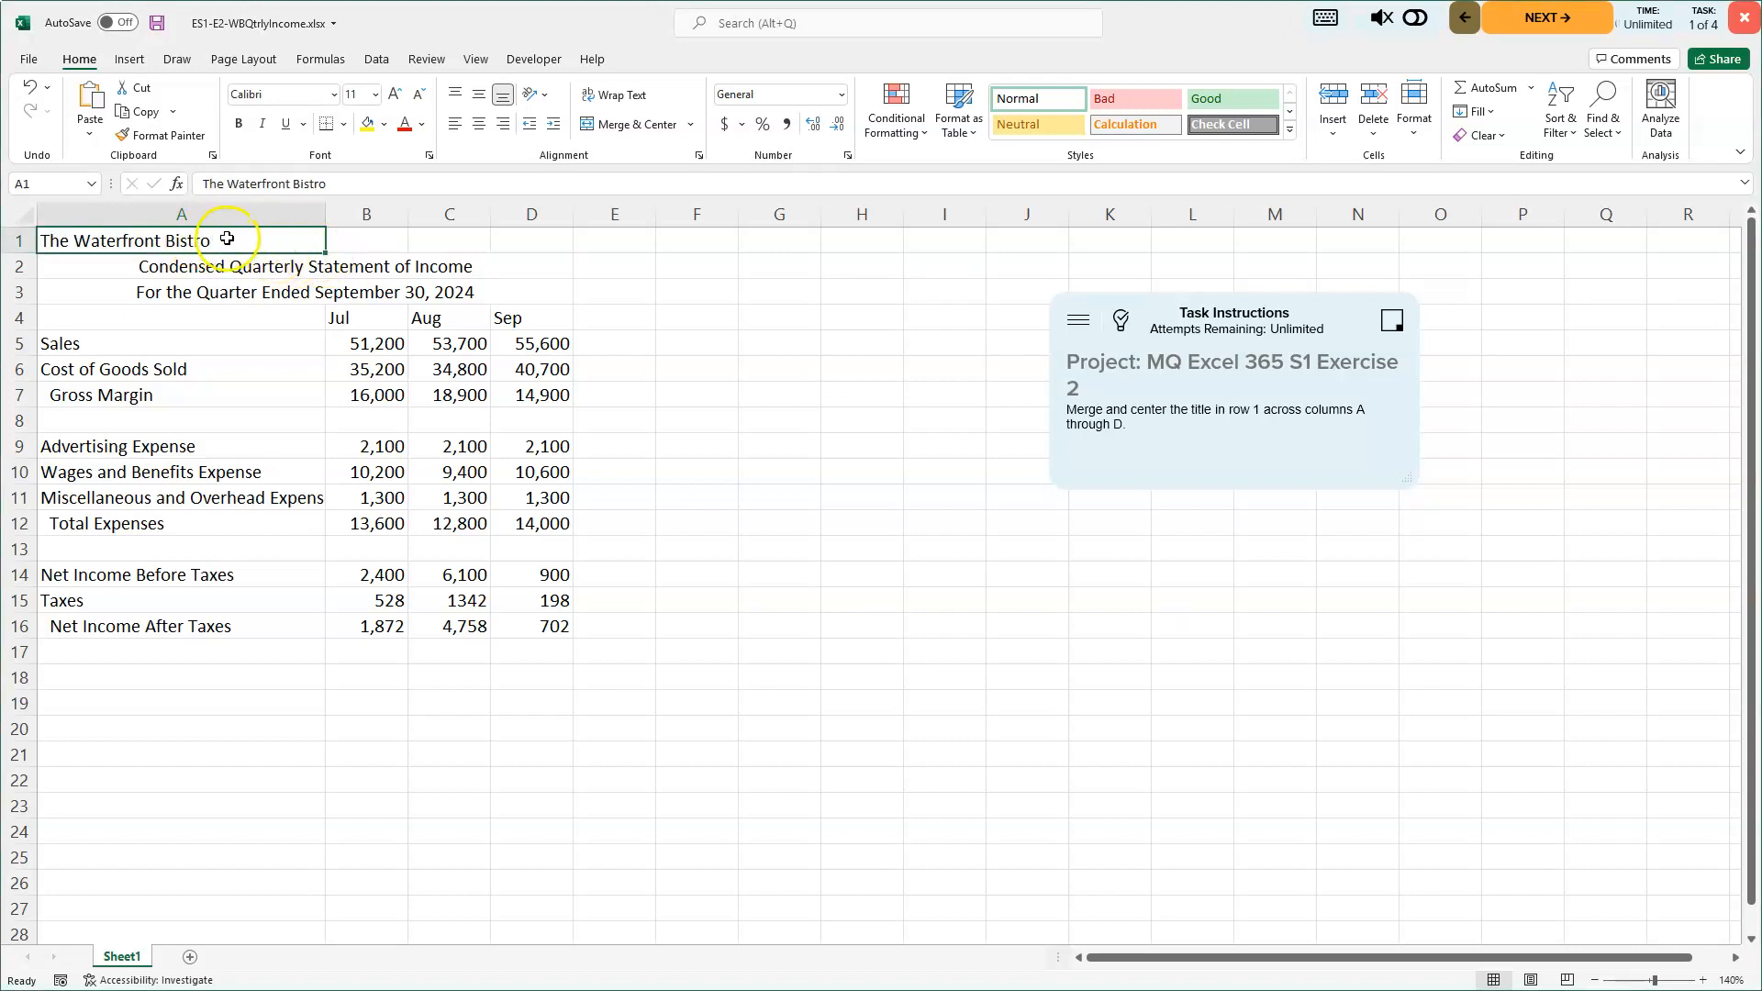
drag(180, 239, 450, 240)
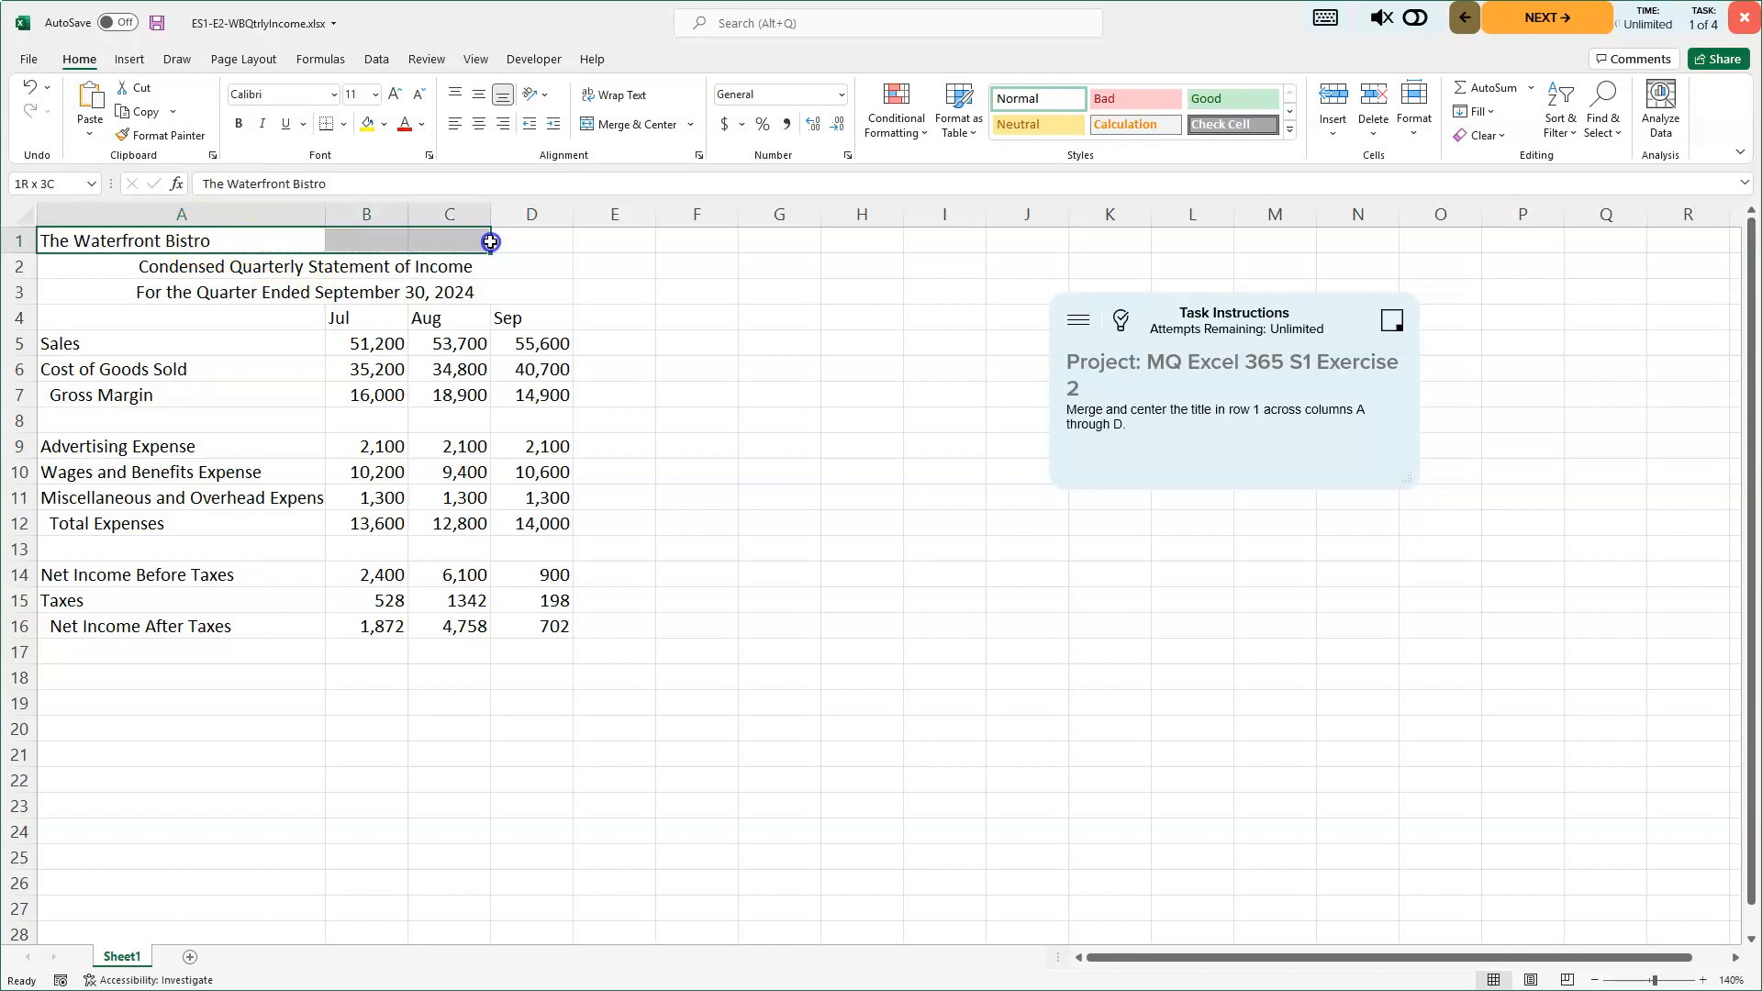
drag(490, 241, 551, 240)
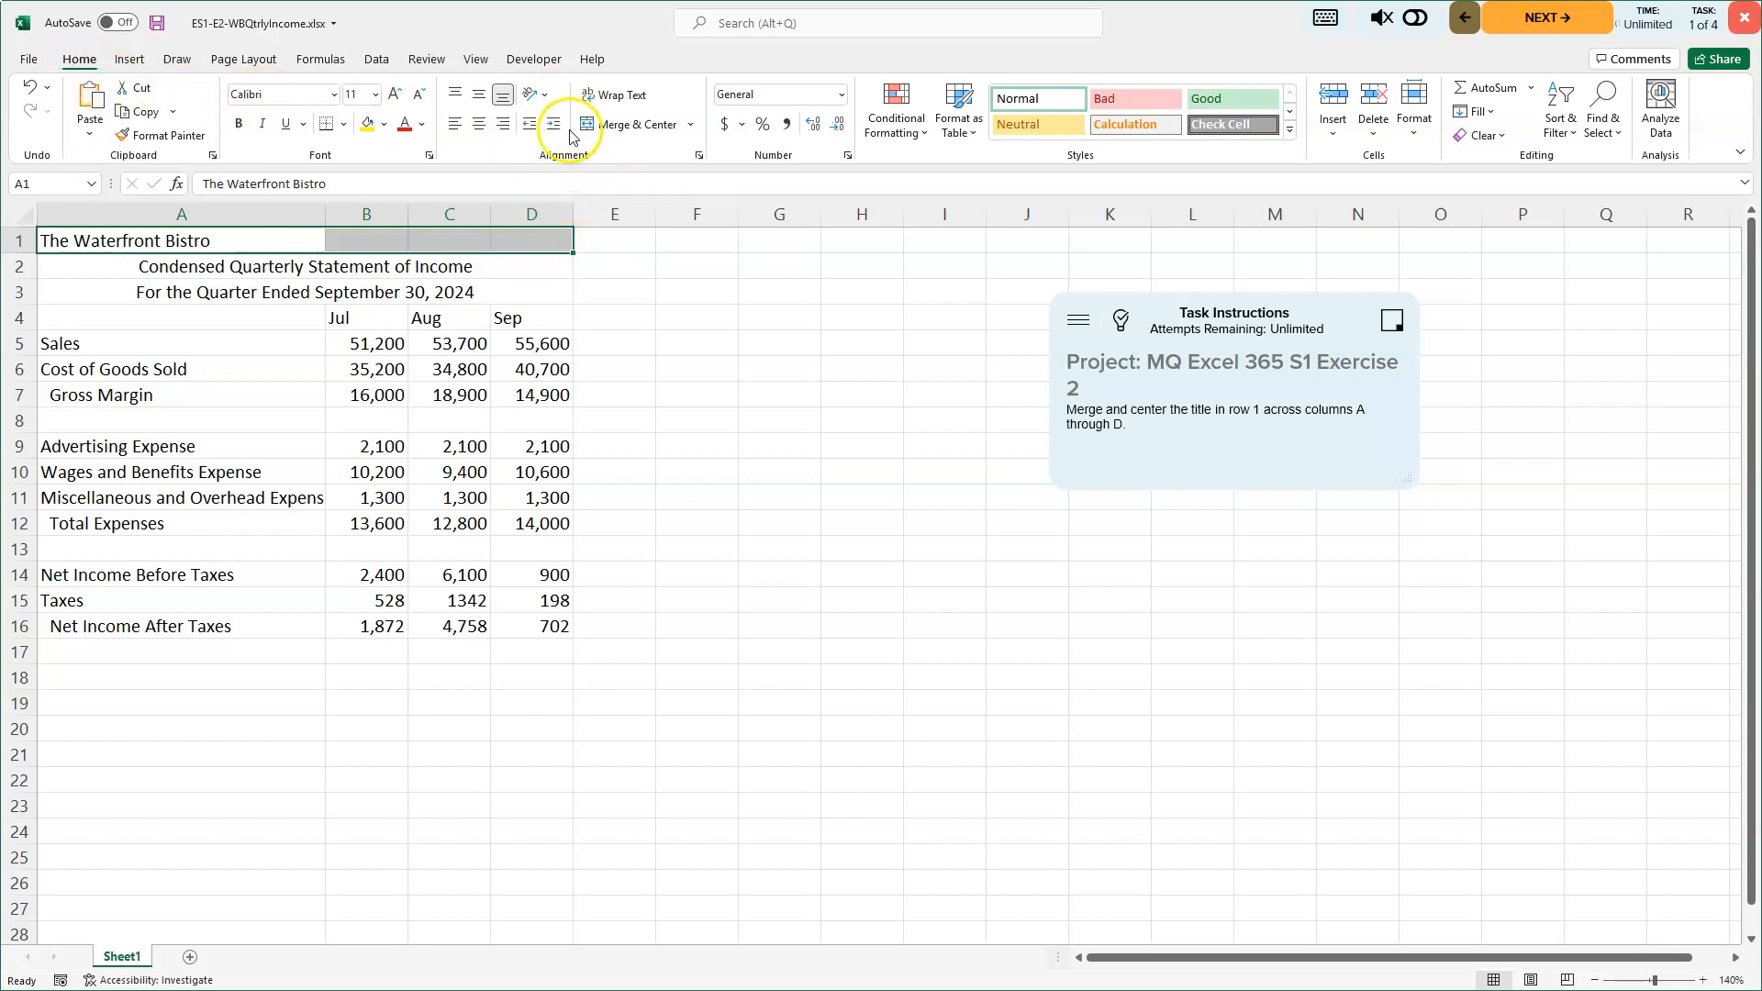
click(631, 124)
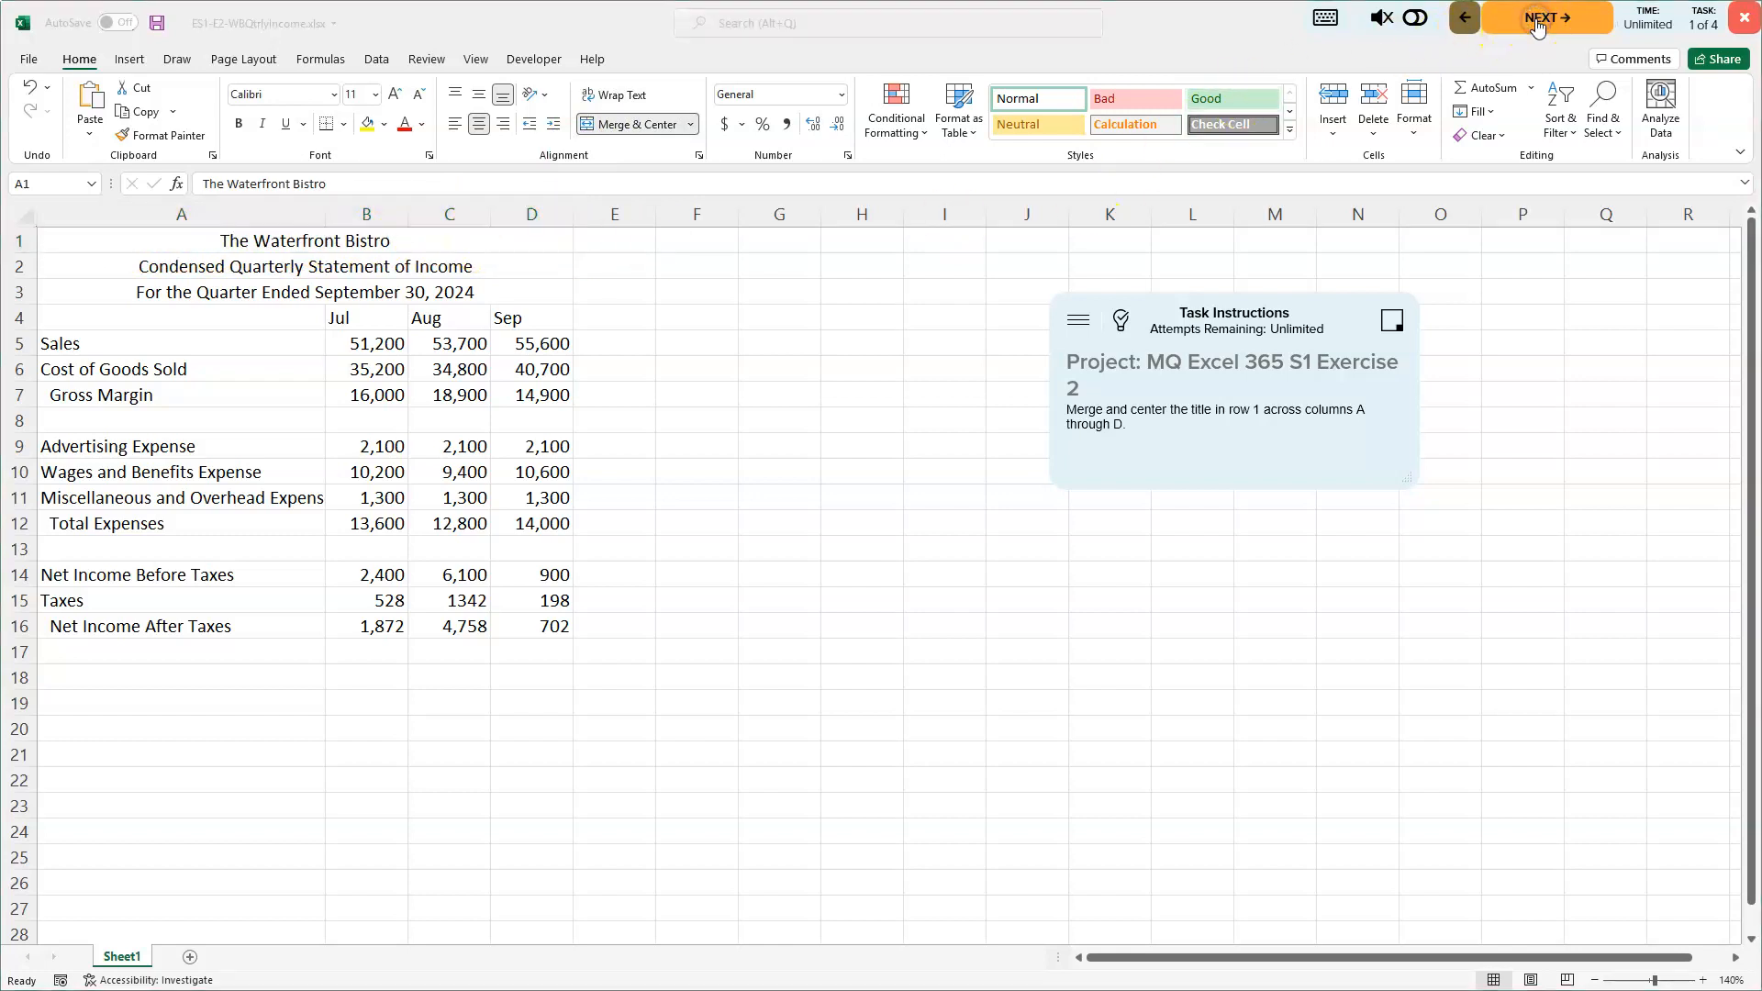
Step: Advance to task 2 and right-align the Jul, Aug and Sep headers in B4:D4
click(1543, 18)
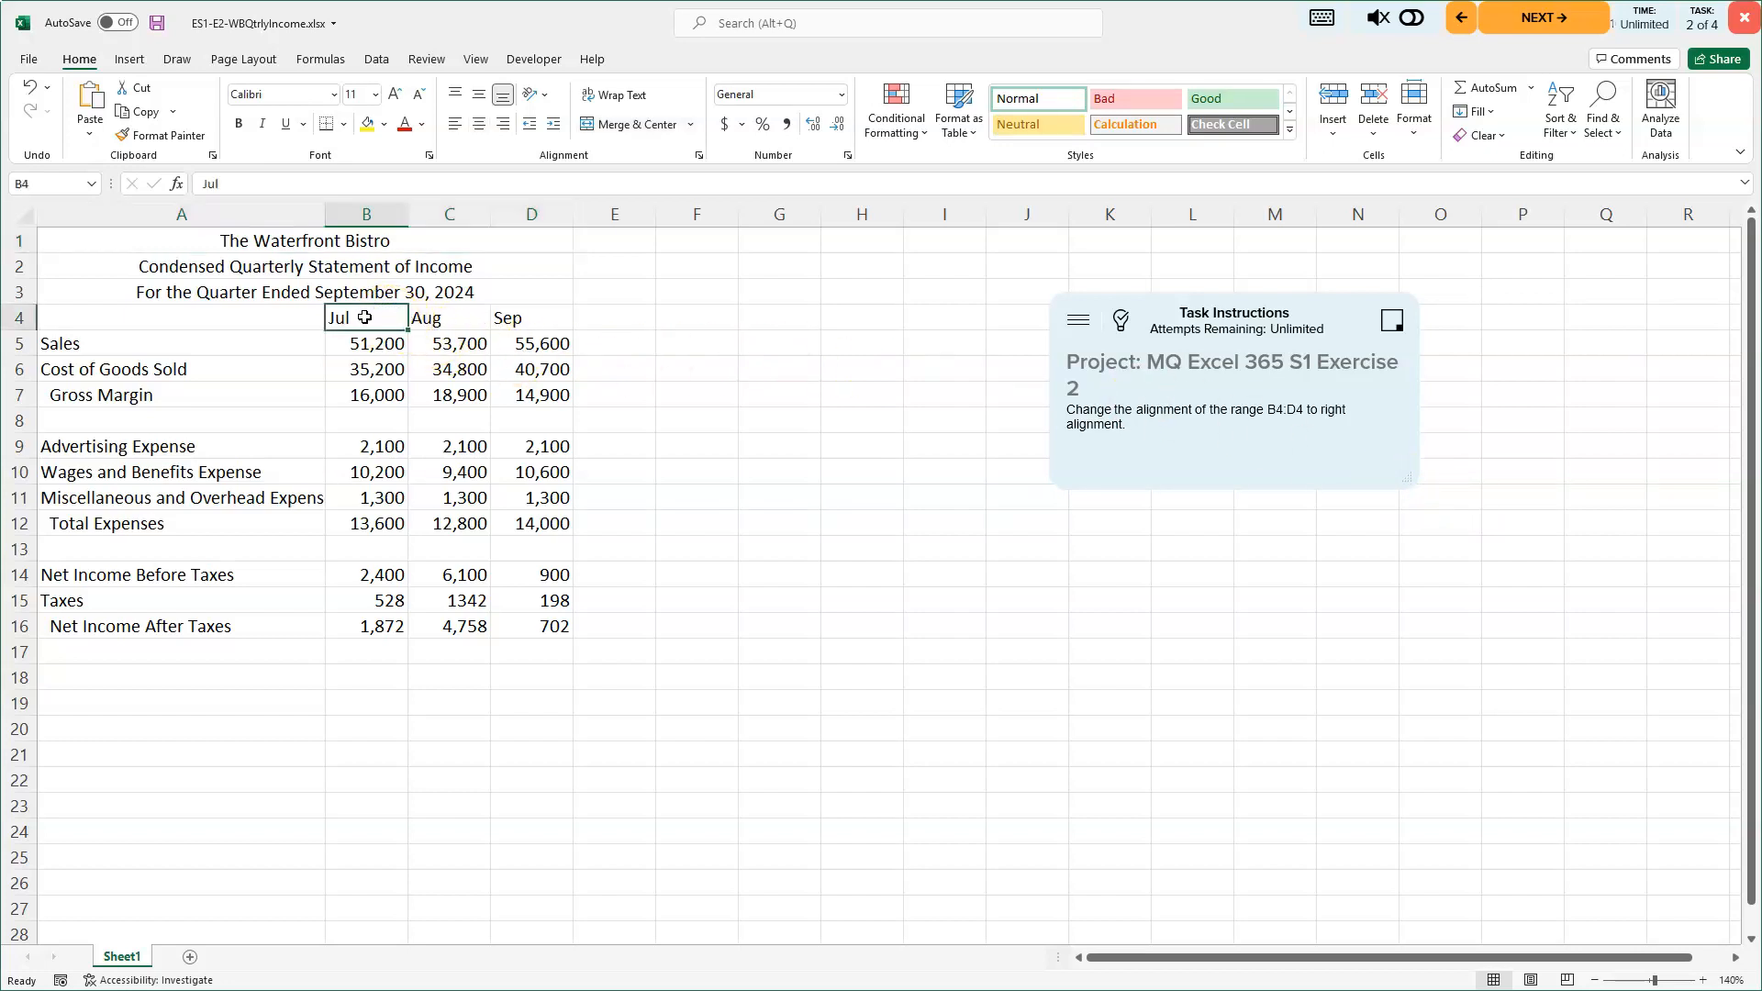
drag(365, 317, 532, 317)
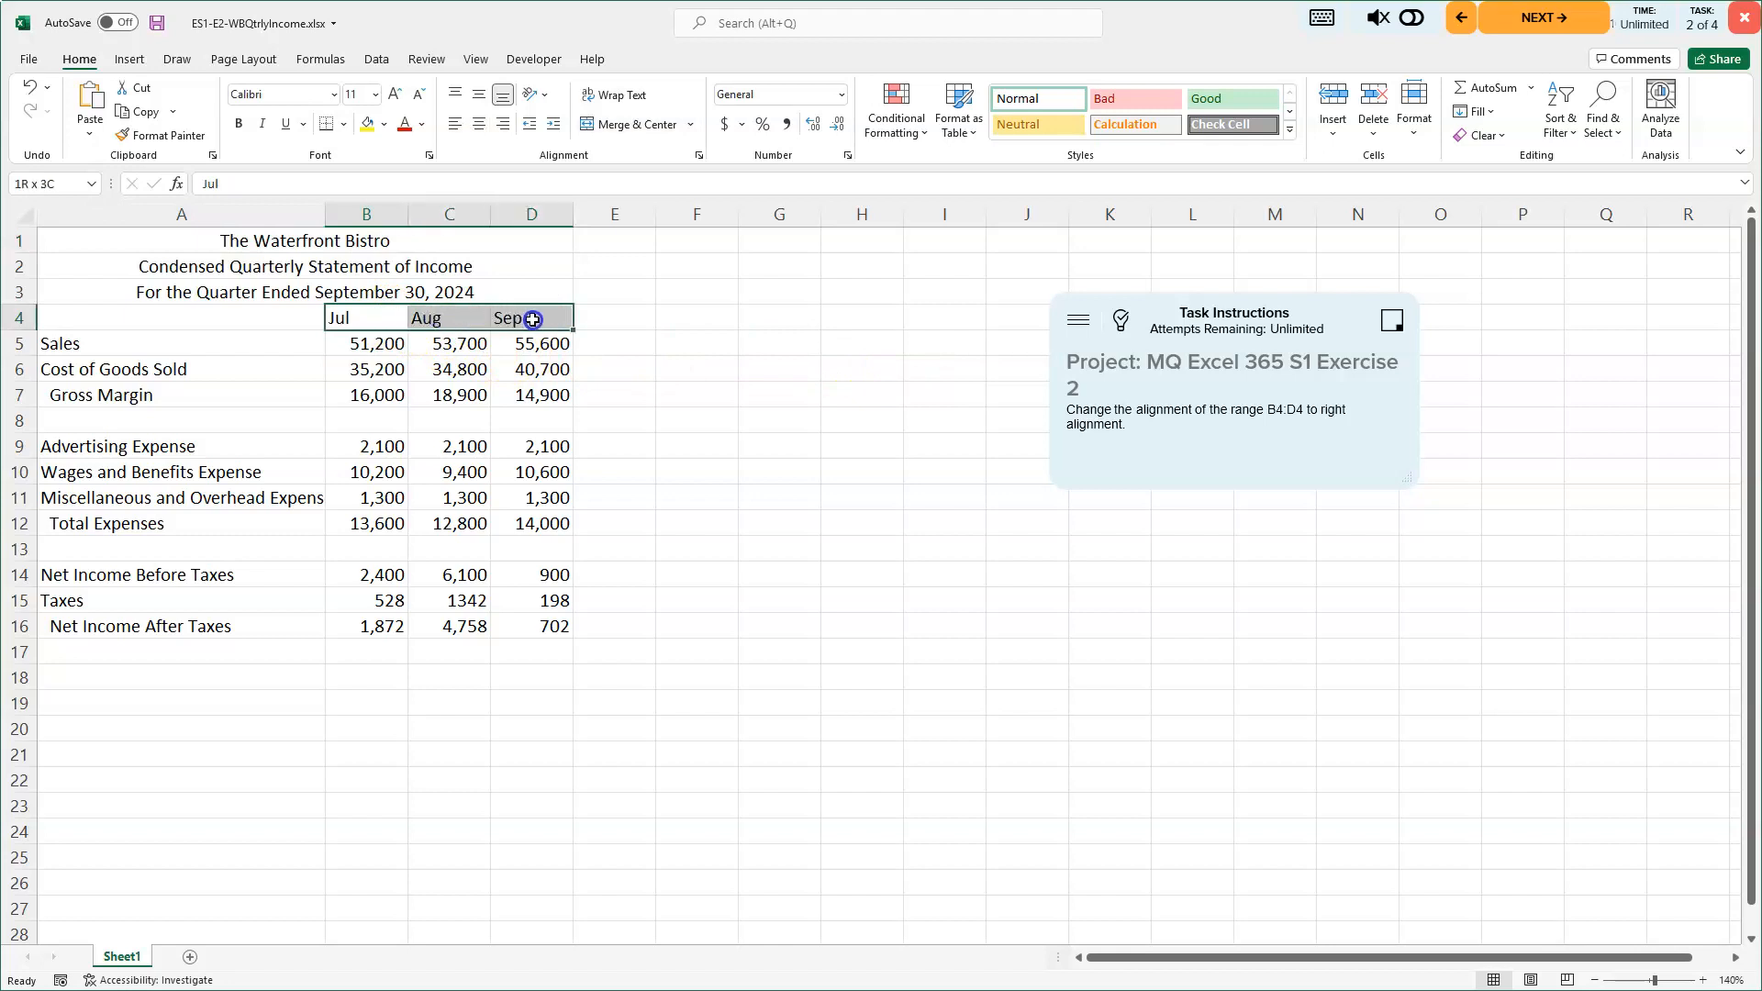
click(501, 124)
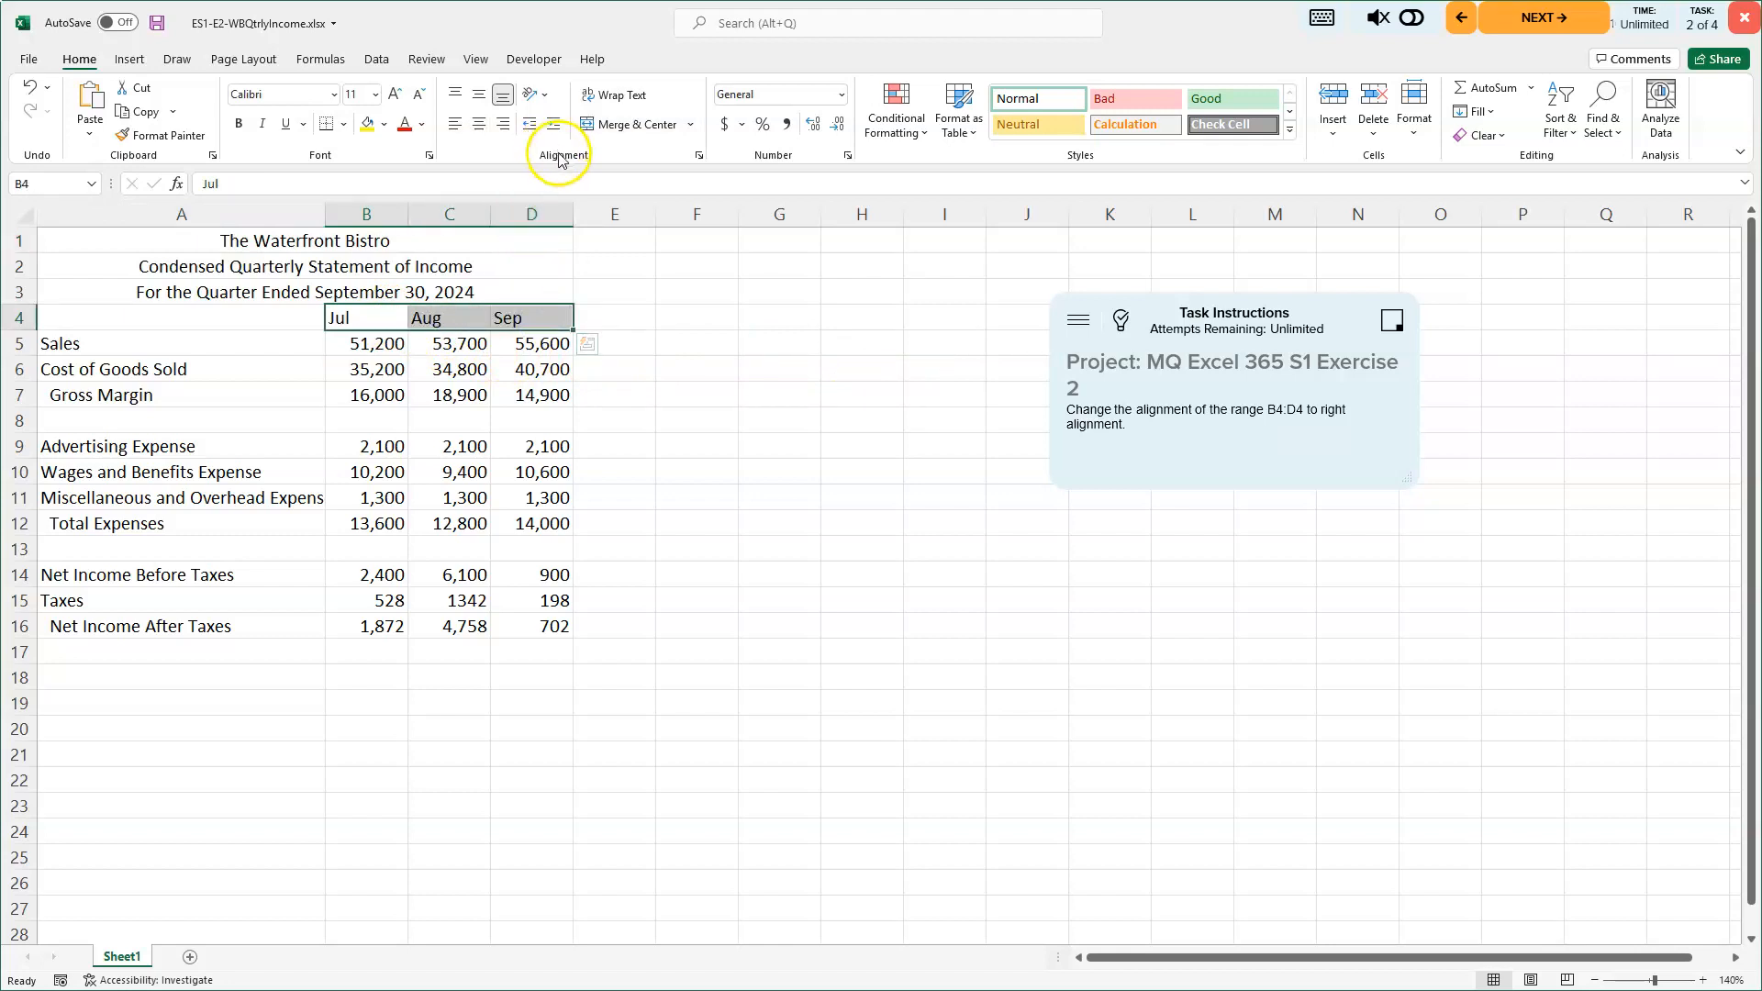
click(502, 125)
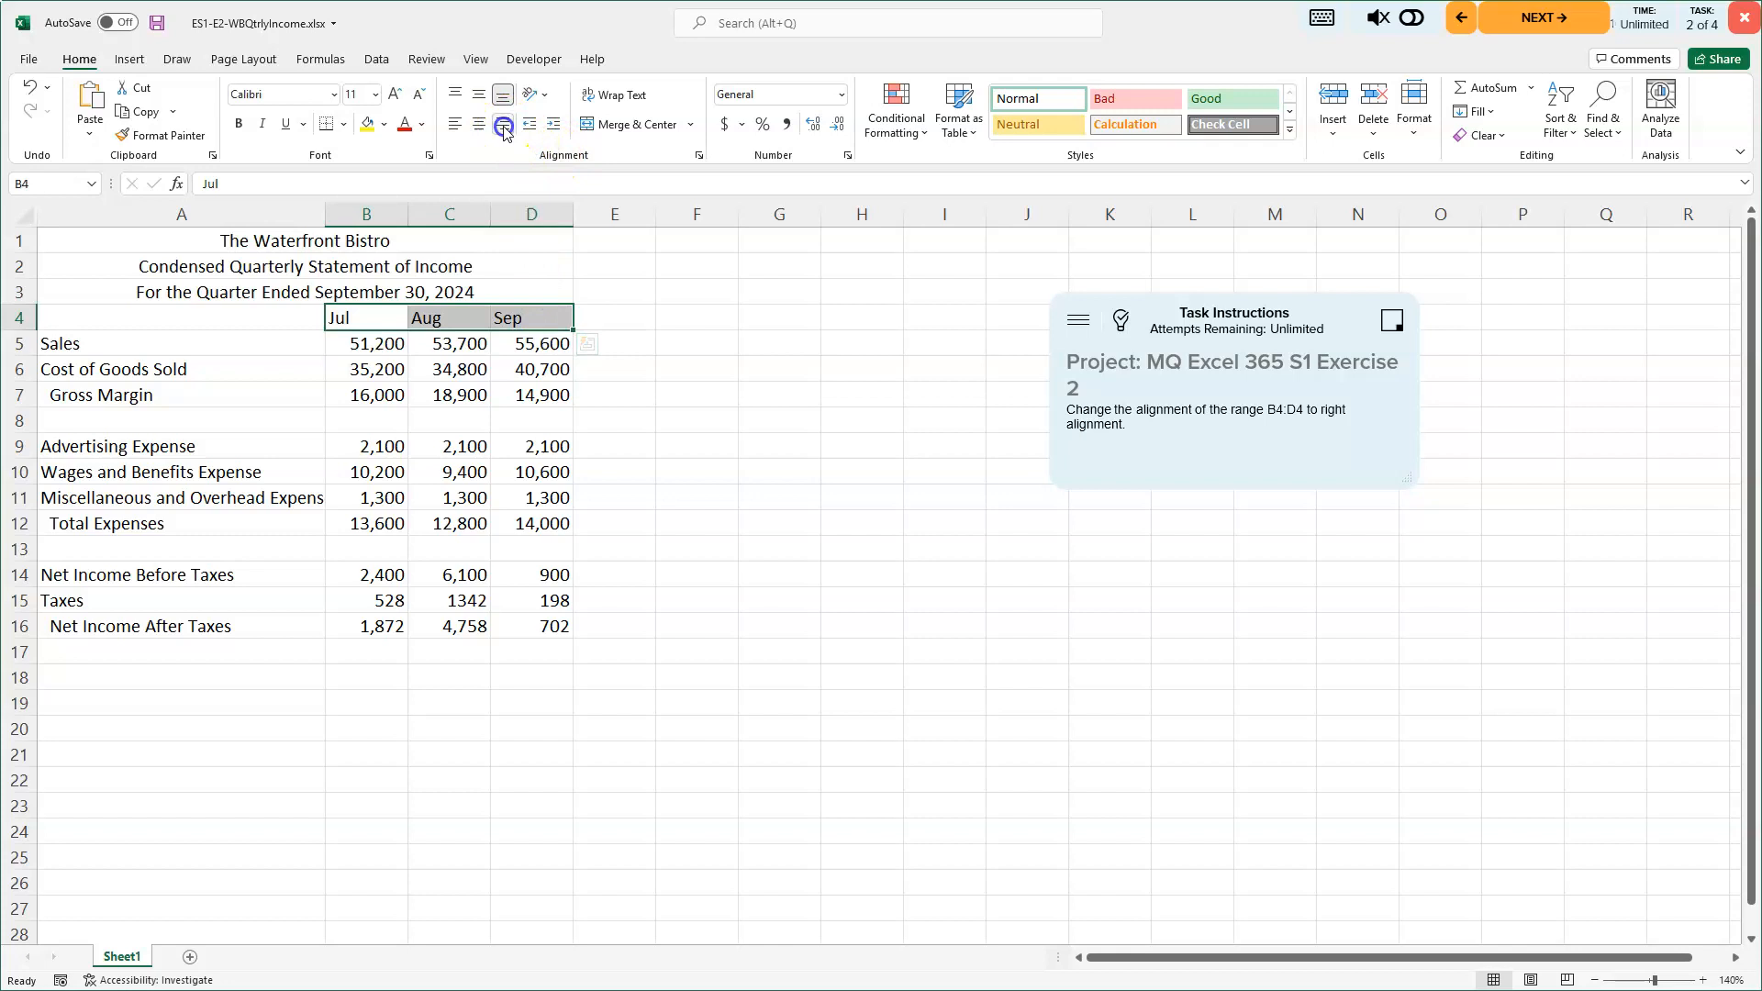
click(502, 125)
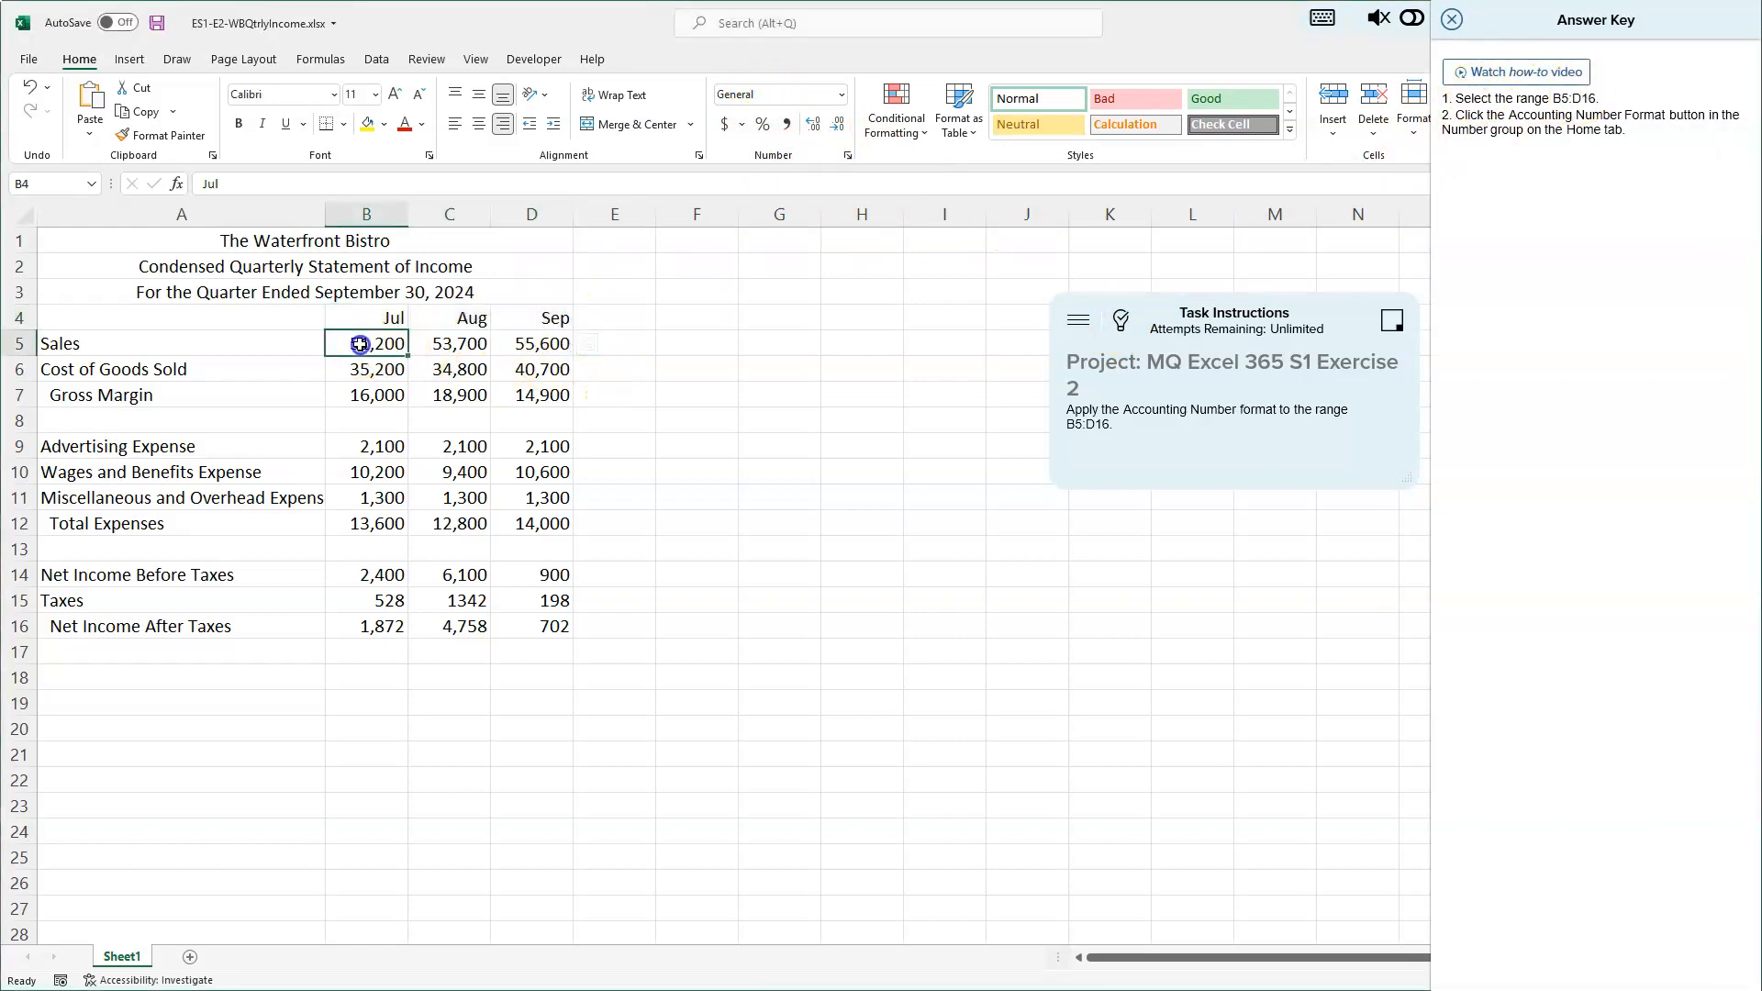
Step: Undo the accidental 51,200 fill down column B and select B5:D16
drag(364, 342, 503, 508)
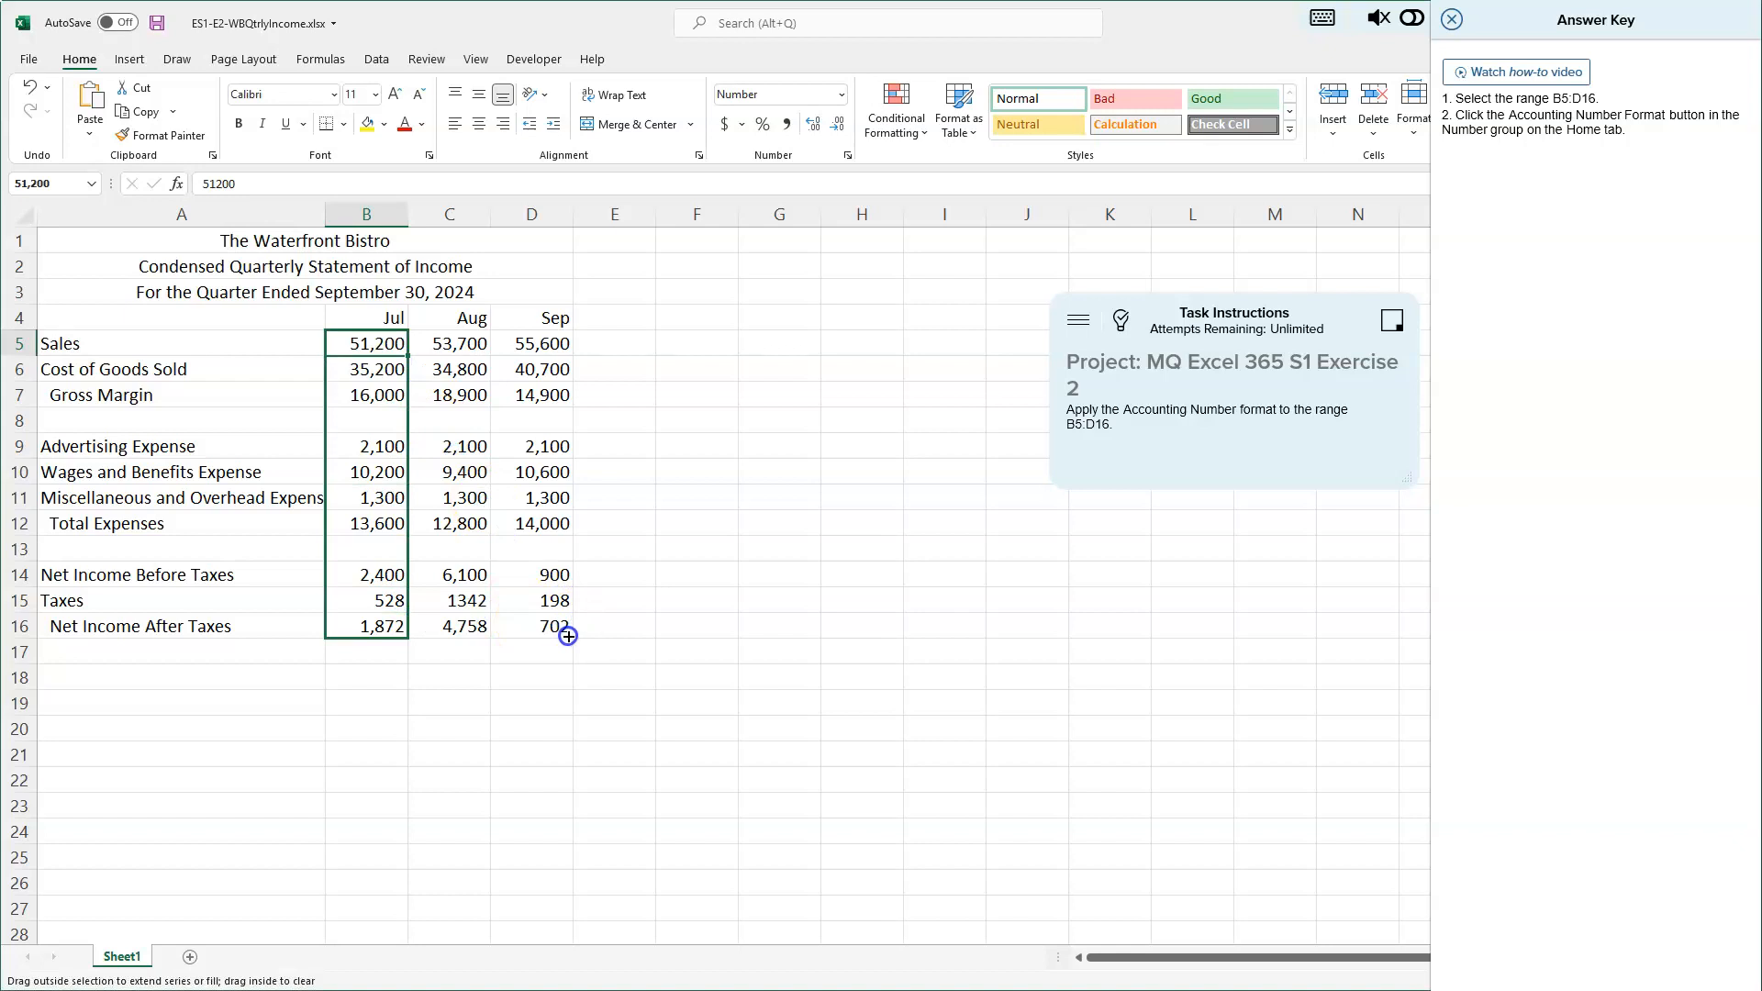
drag(366, 344, 365, 625)
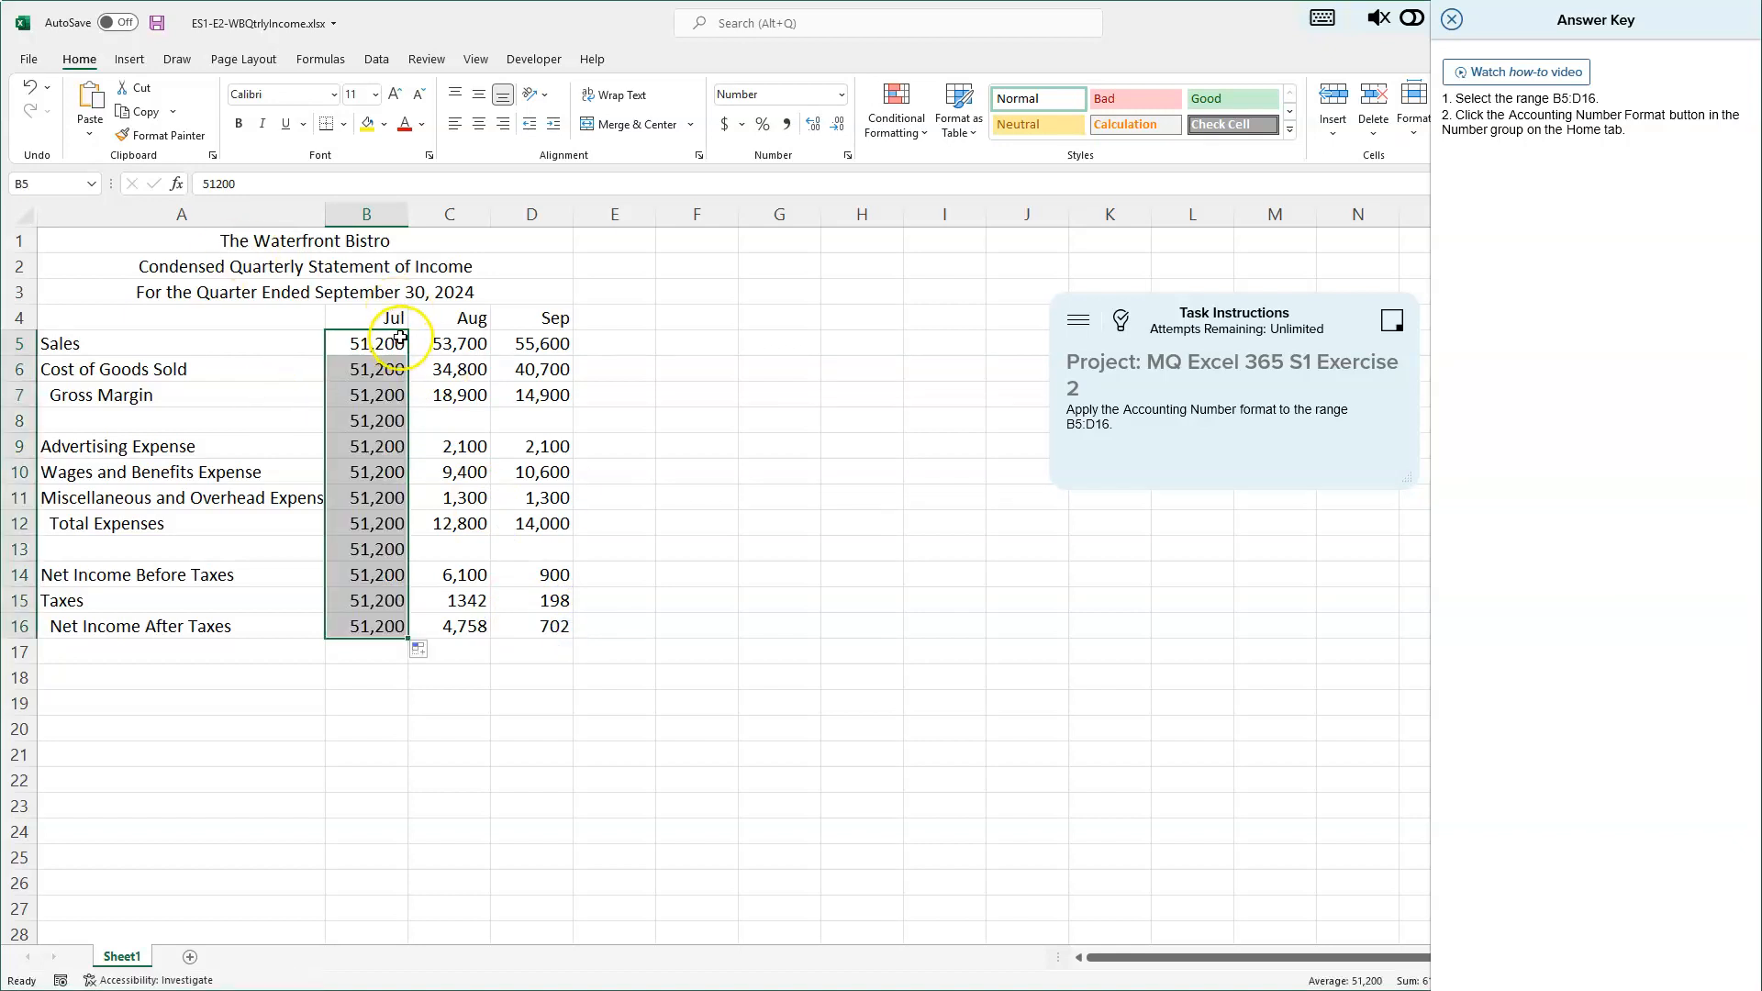
key(ctrl+z)
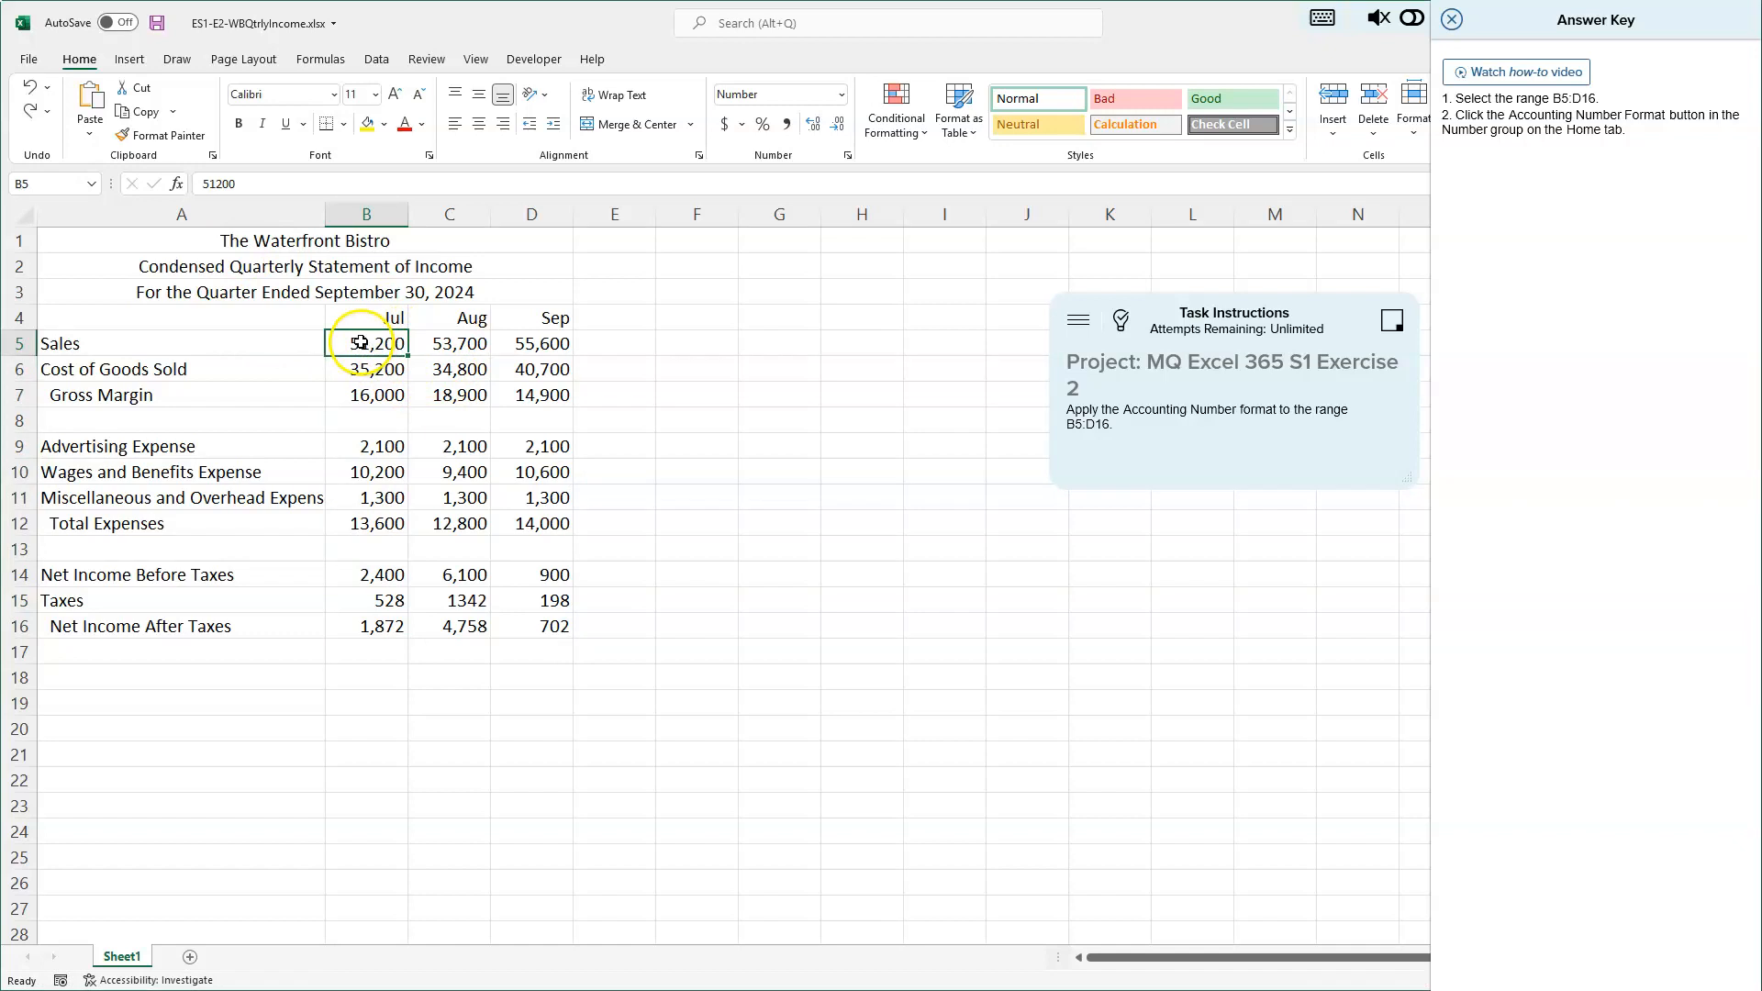
drag(365, 343, 549, 626)
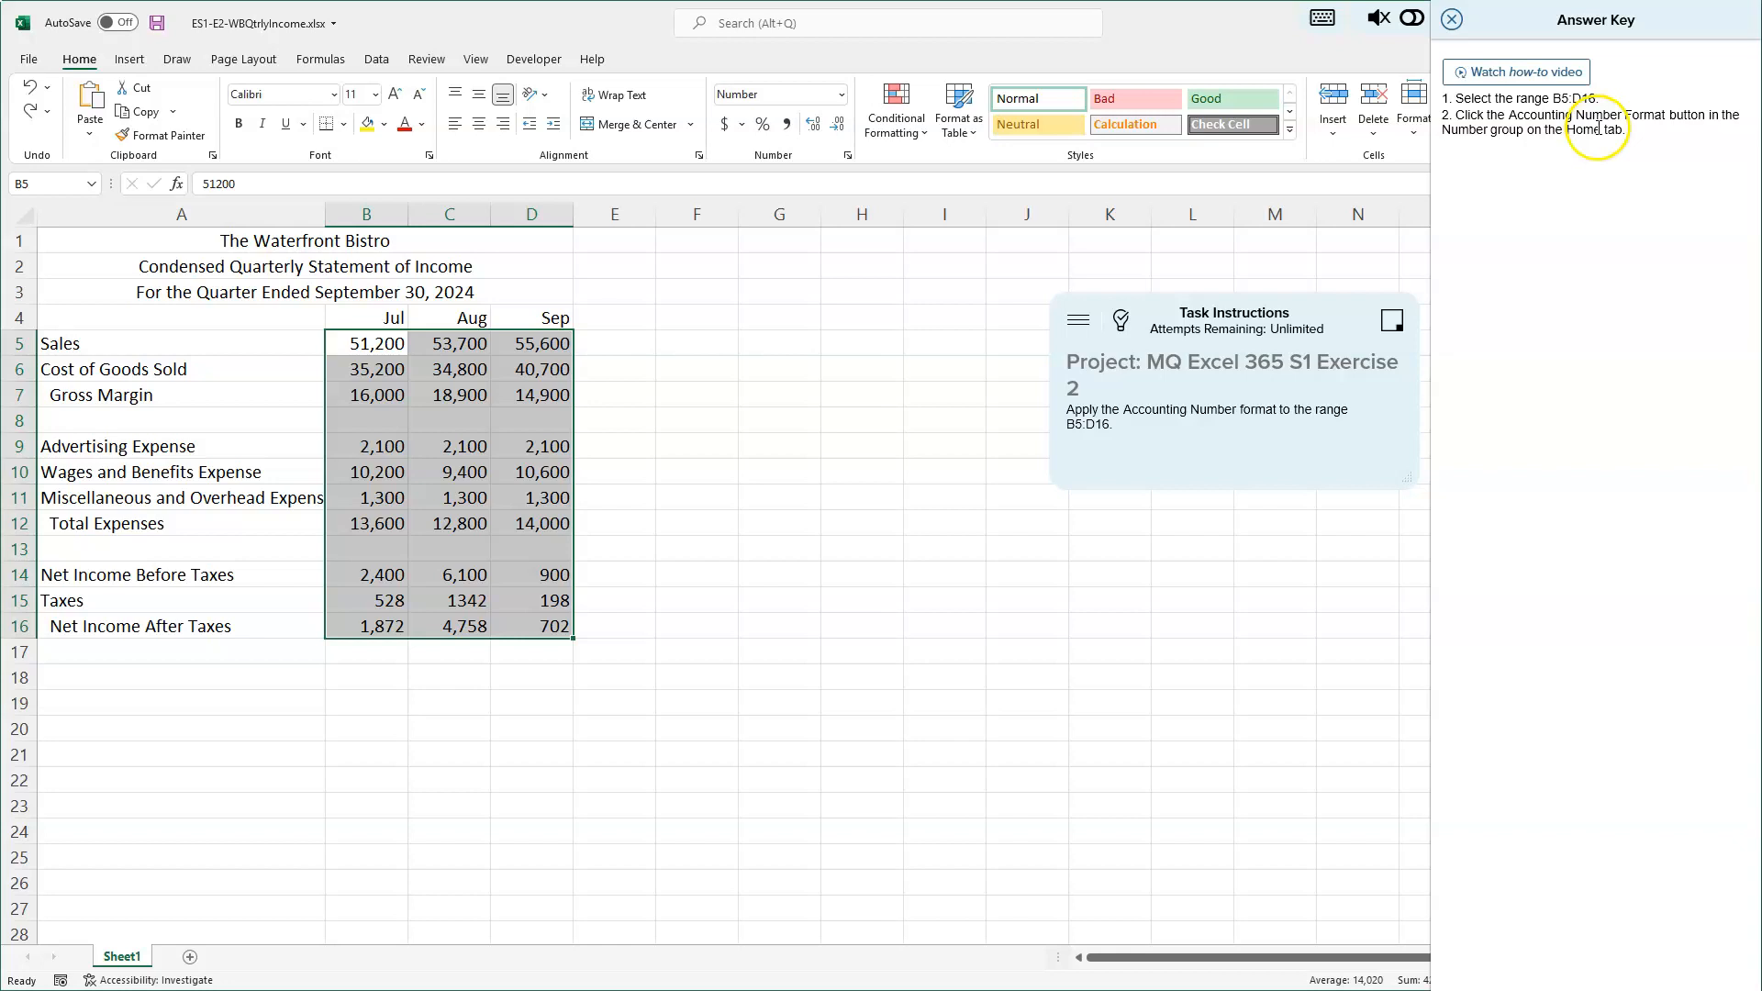
mouse_move(821, 157)
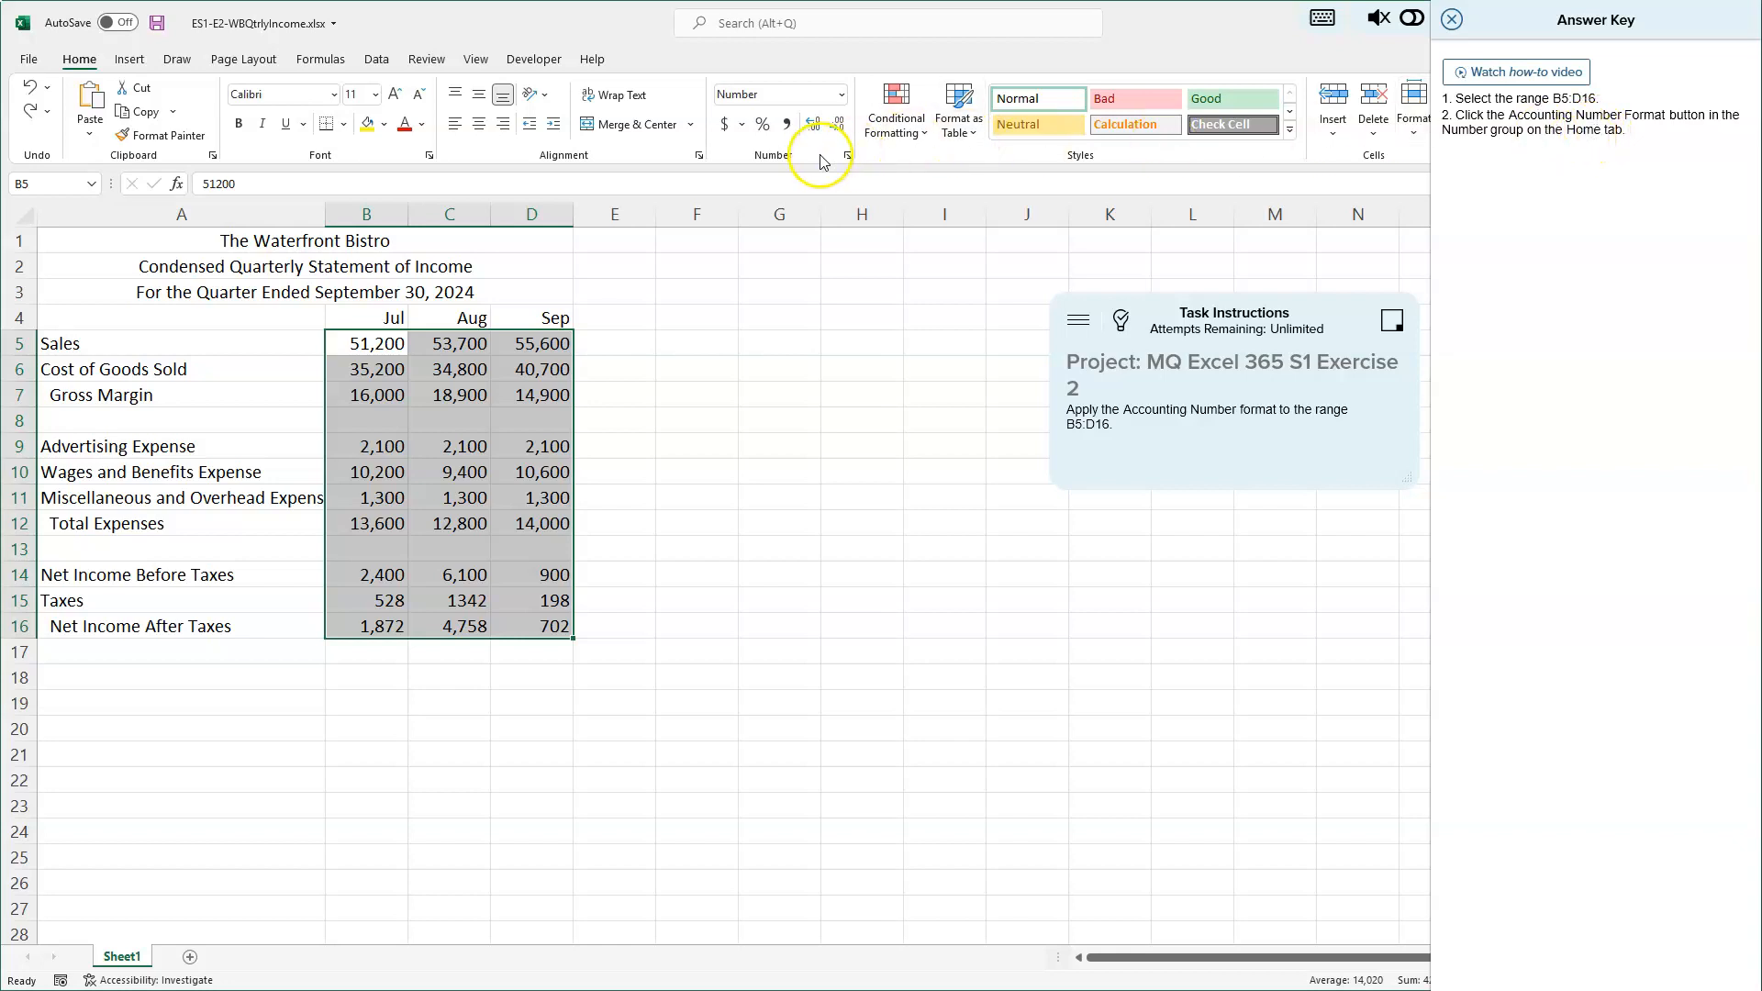
mouse_move(725, 124)
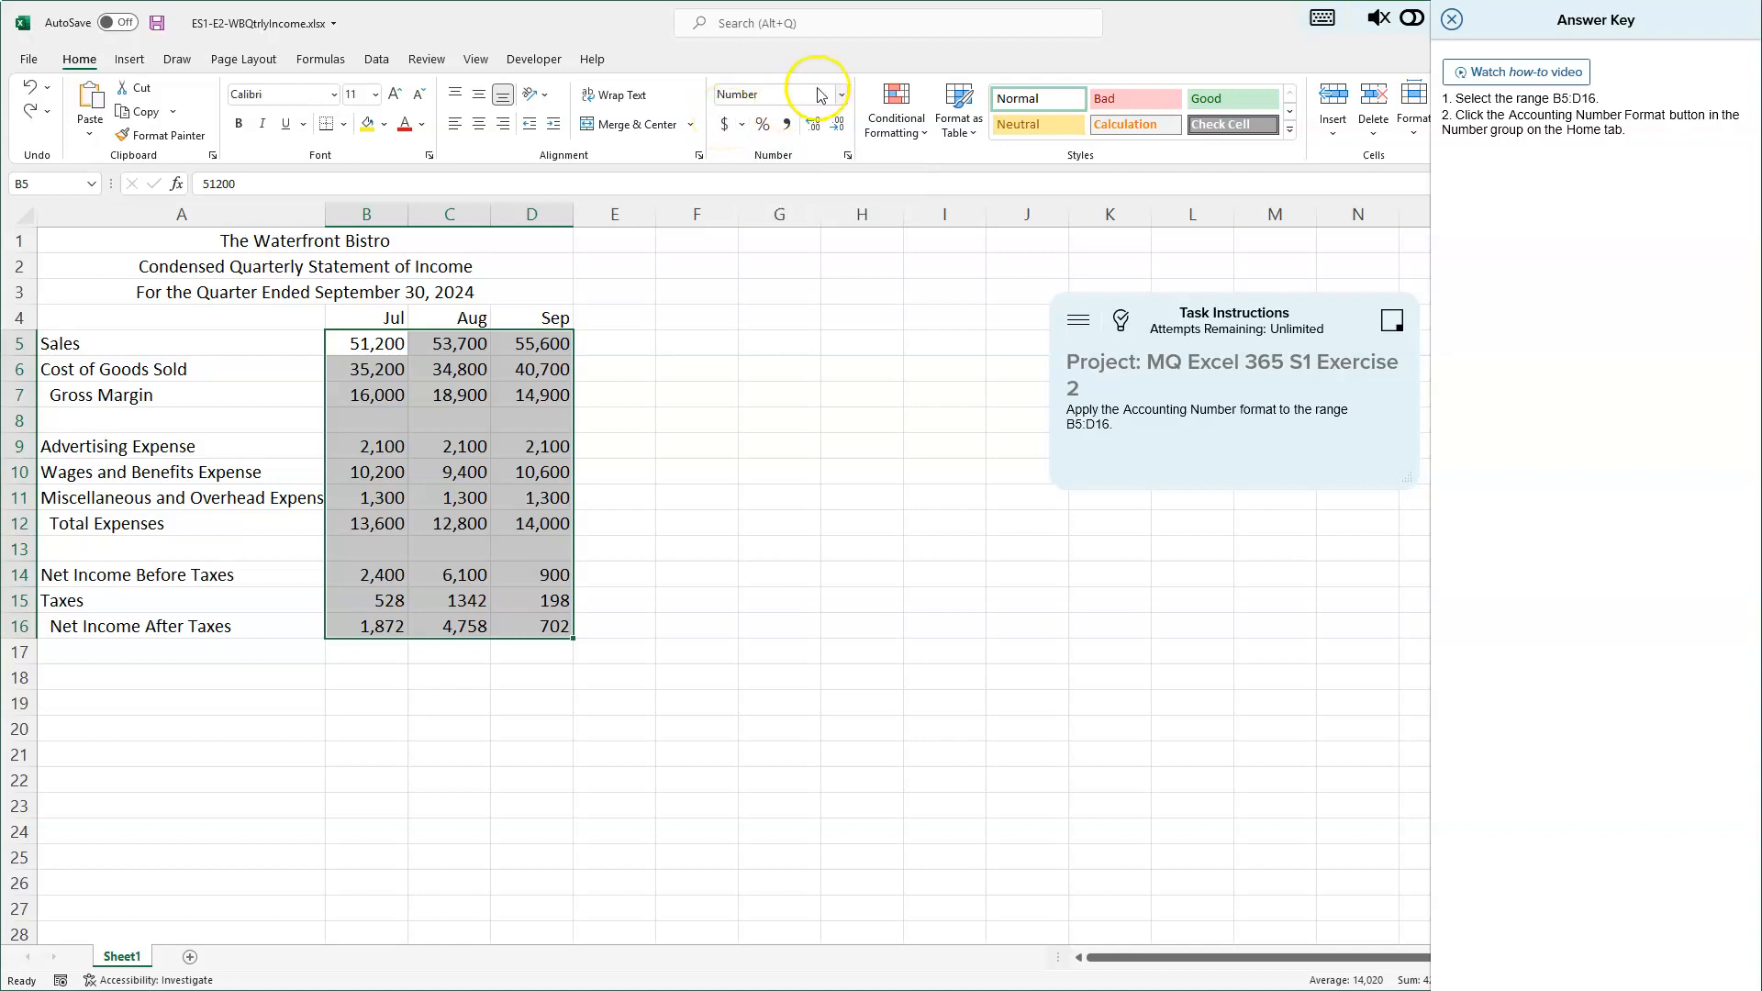
Step: Give B5:D16 Accounting format with dollar signs and two decimals
click(841, 94)
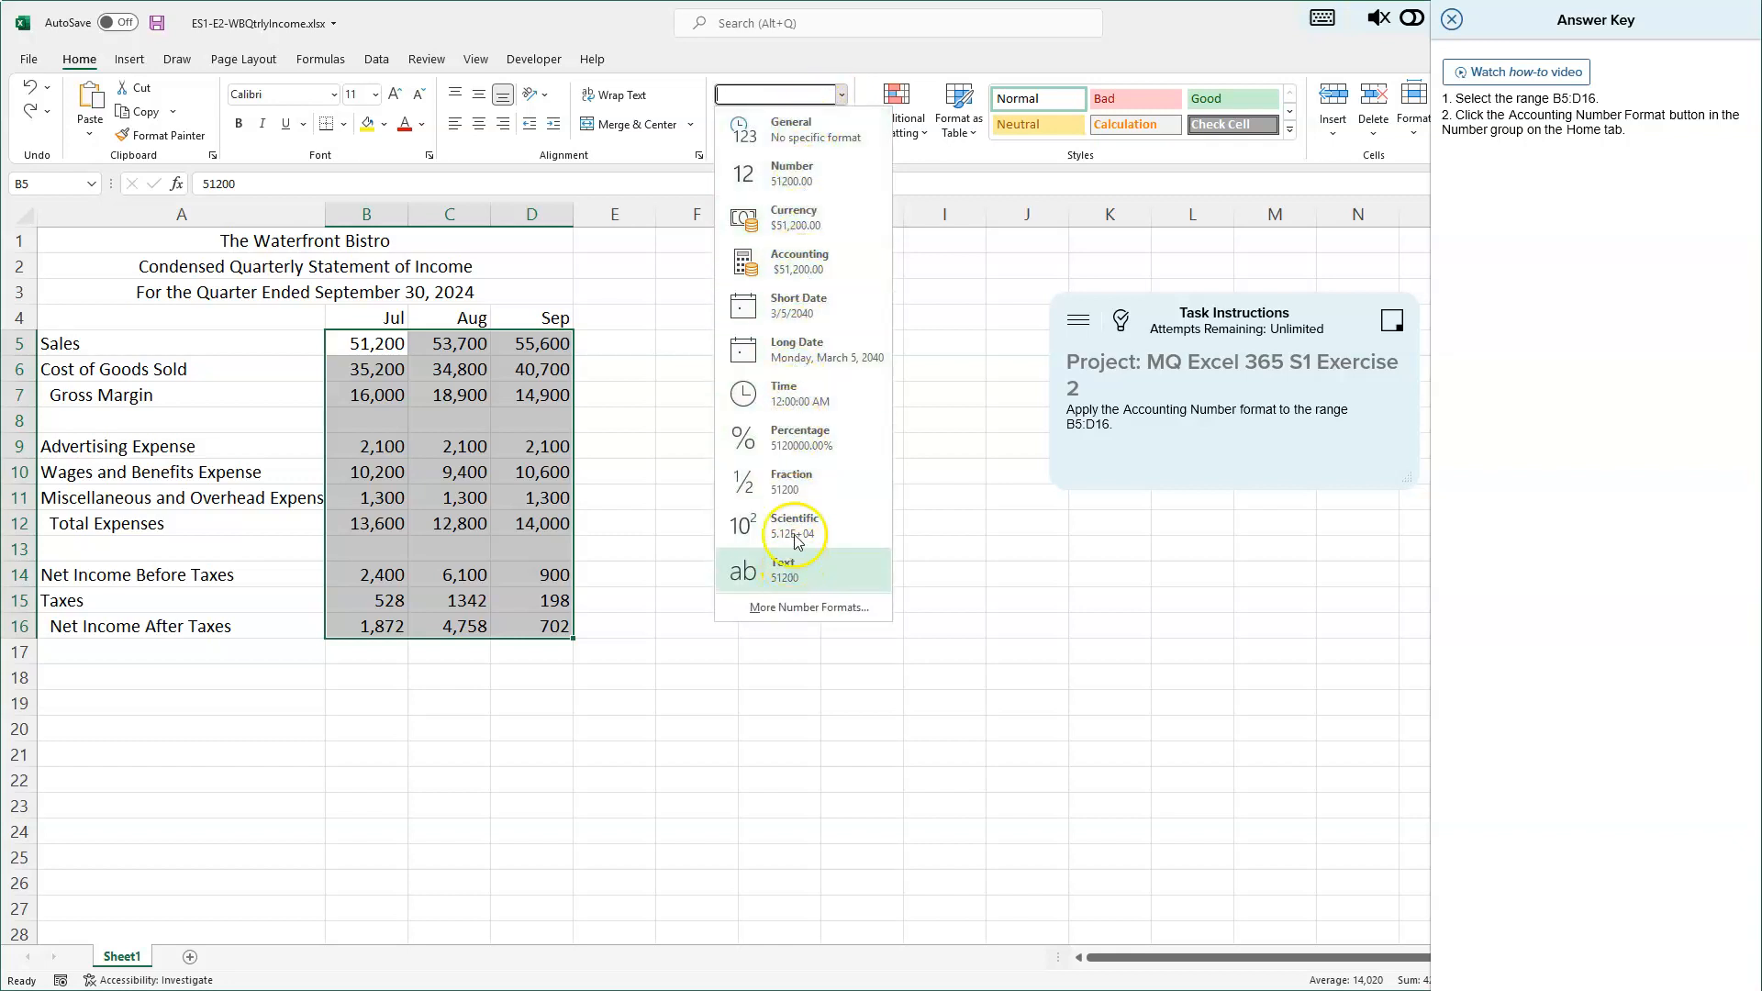
mouse_move(795, 219)
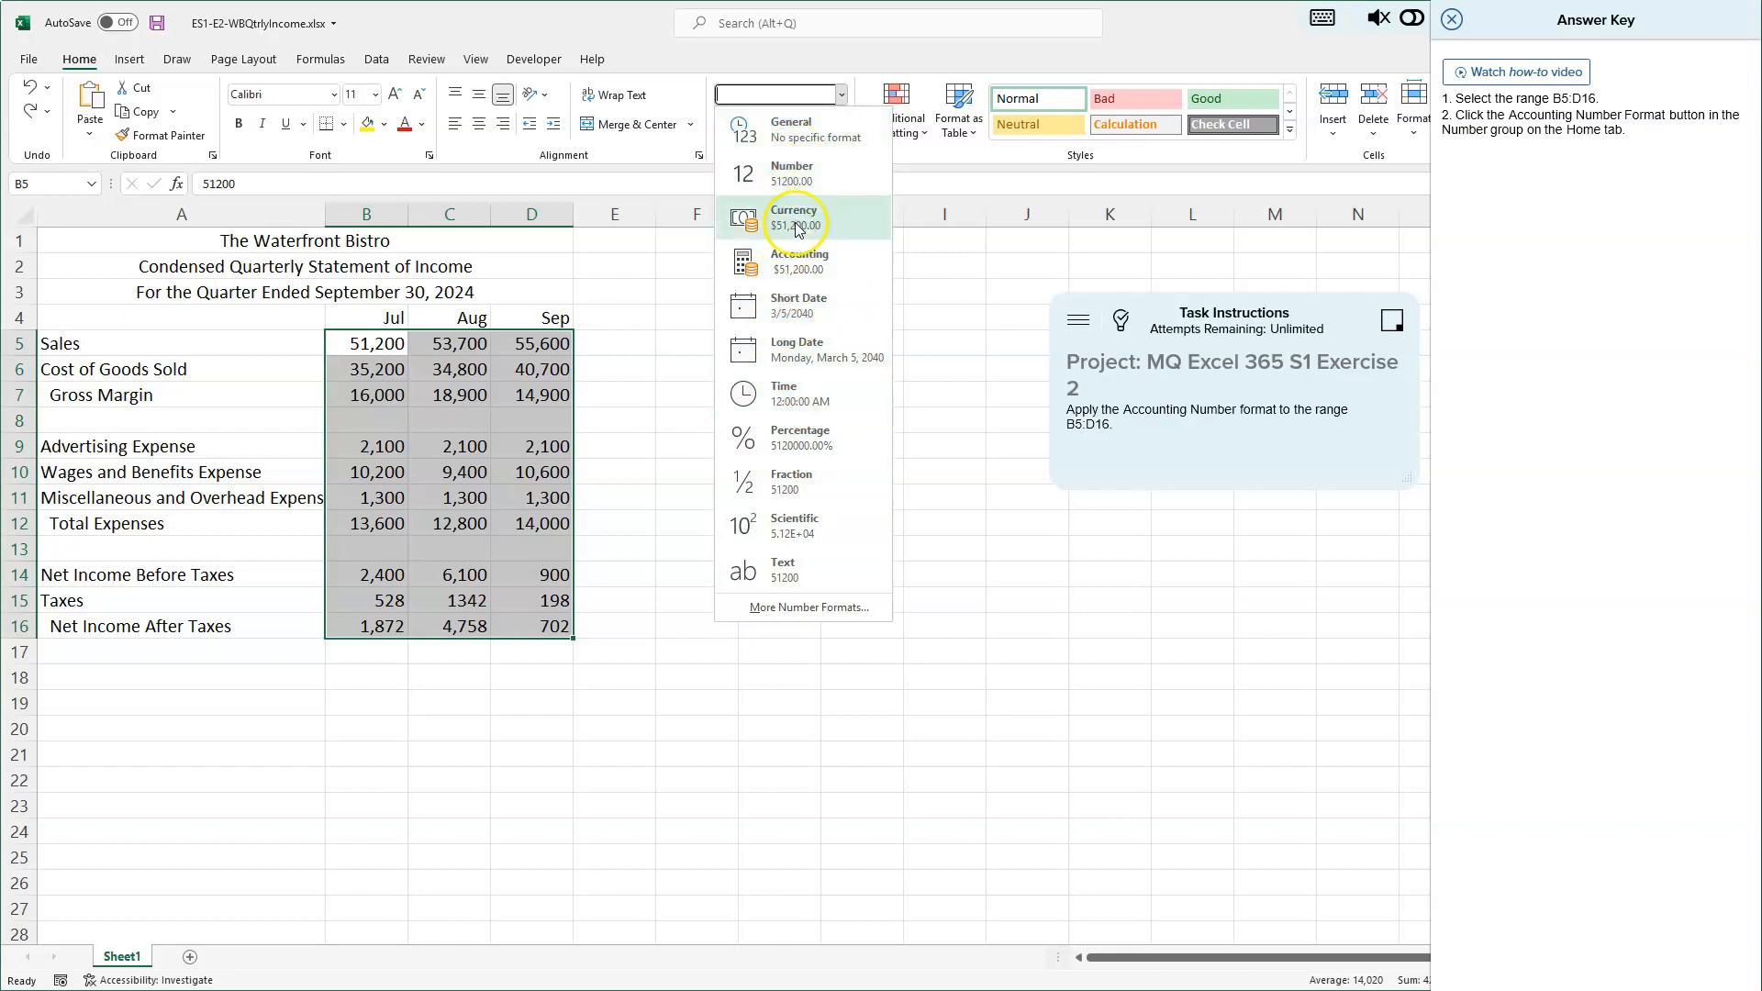
mouse_move(797, 606)
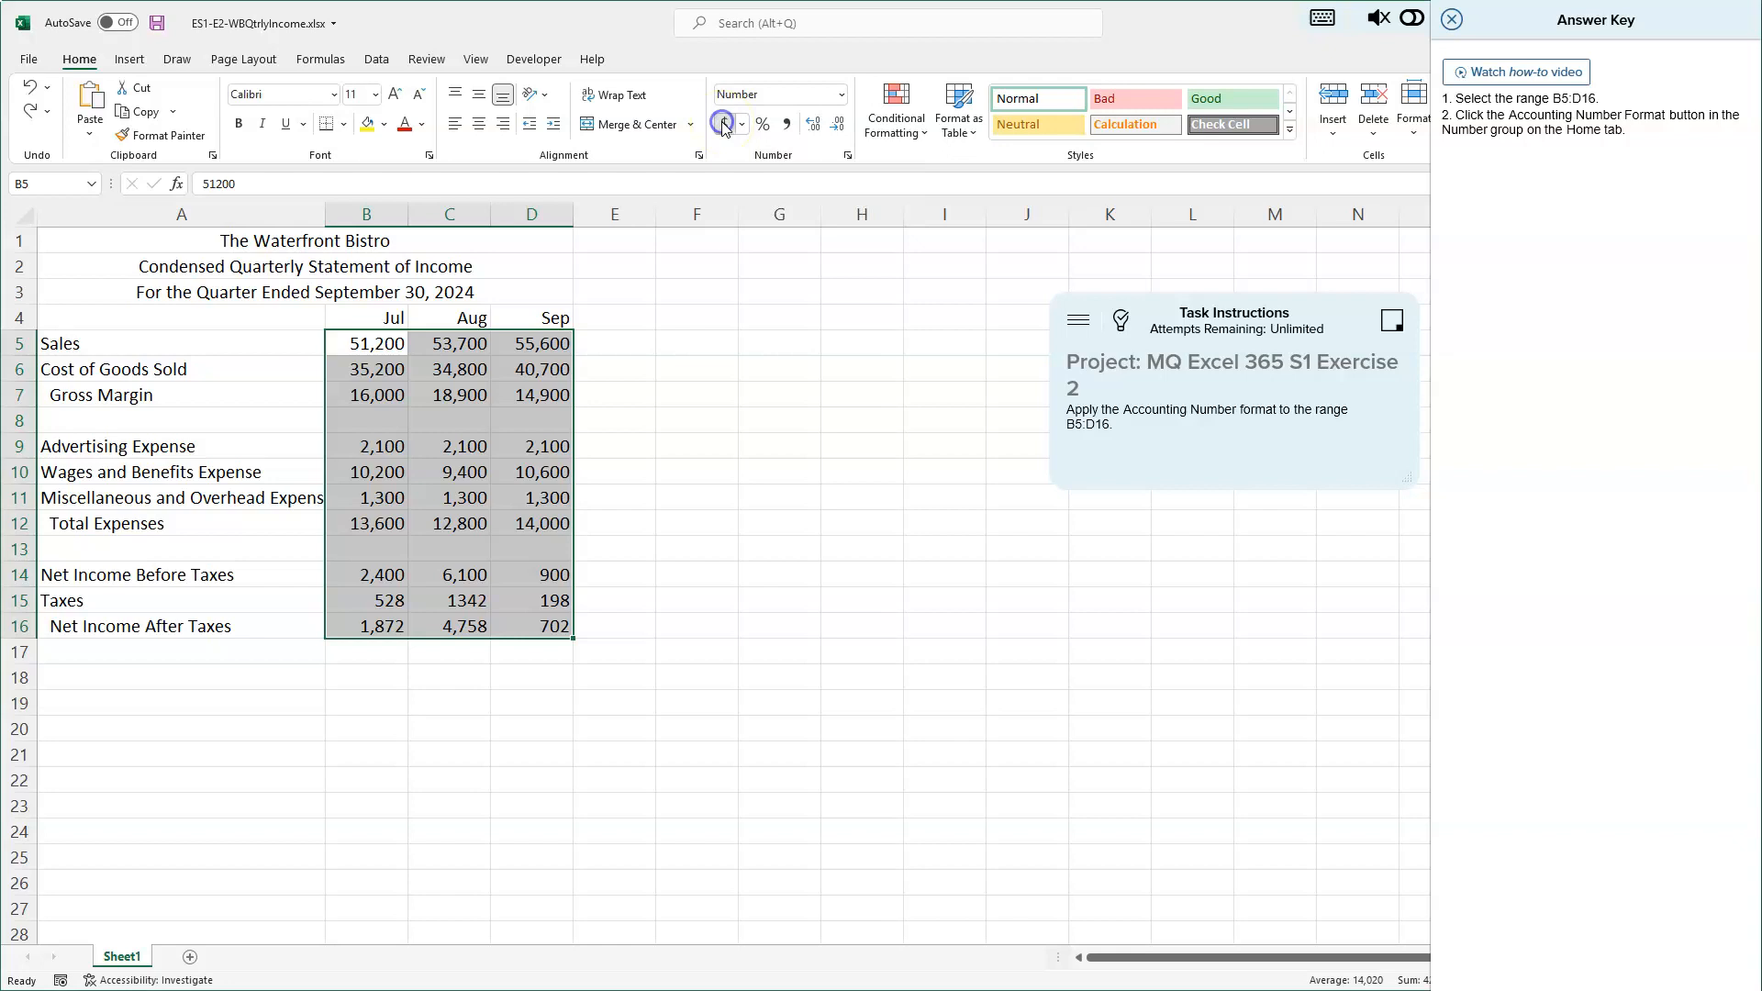
click(724, 124)
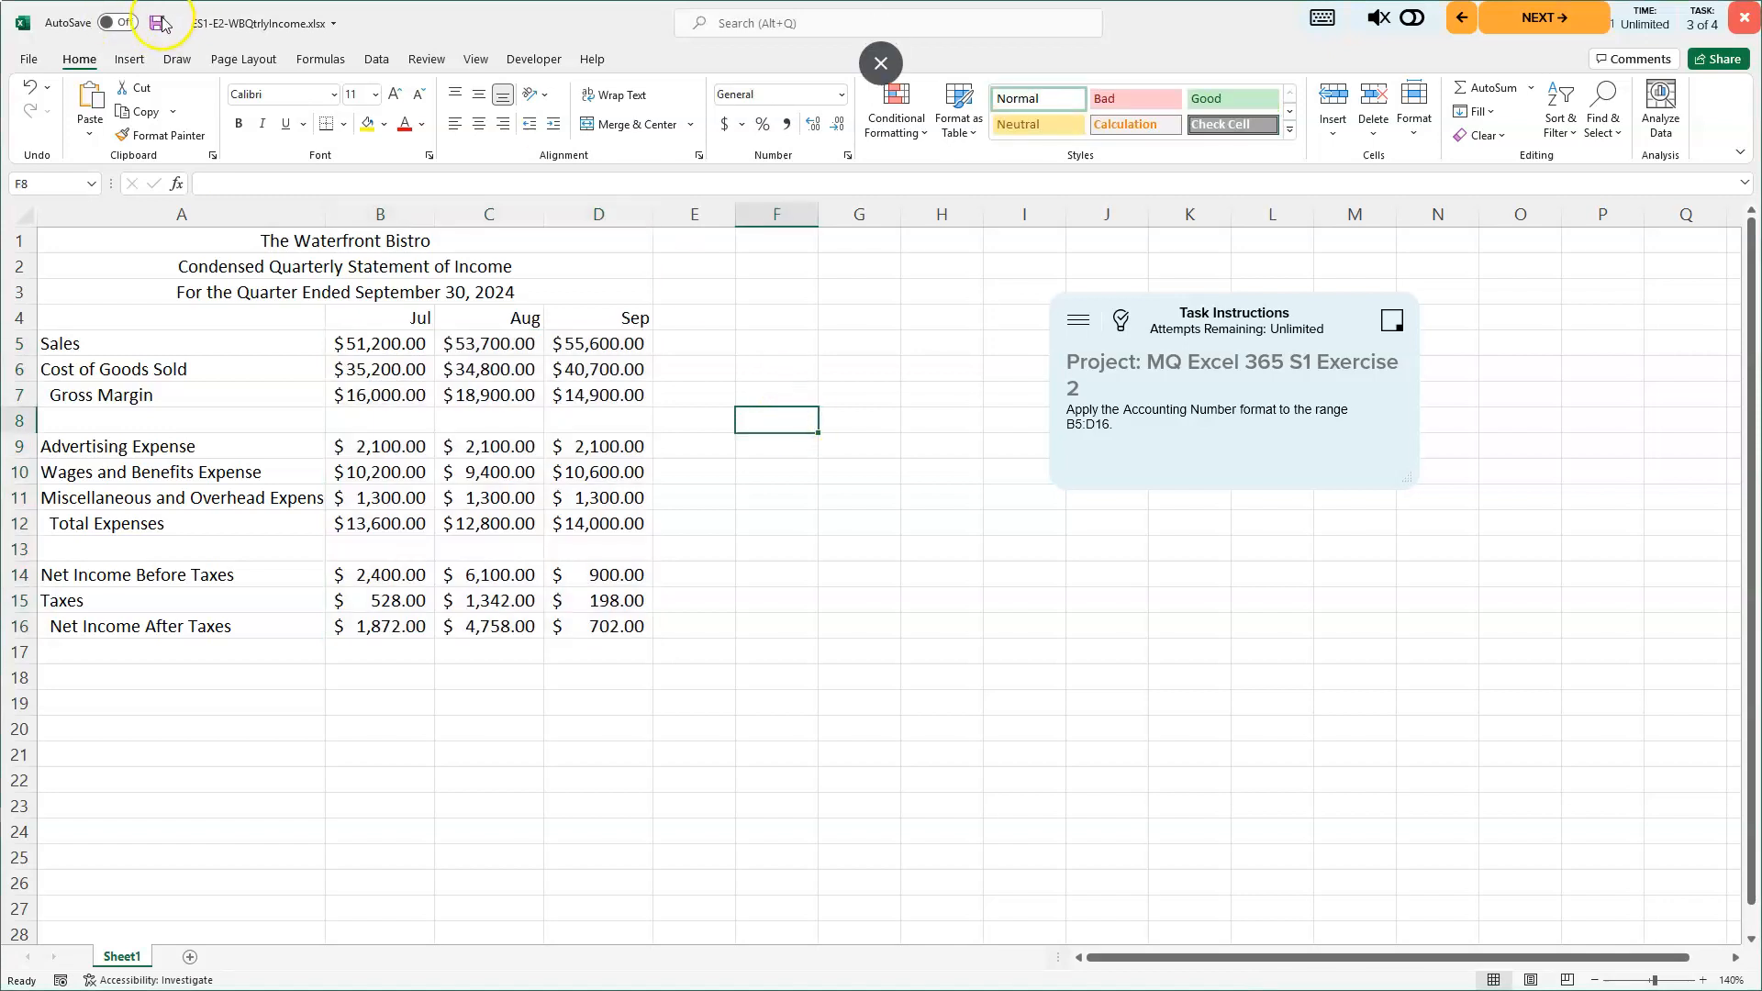
mouse_move(156, 22)
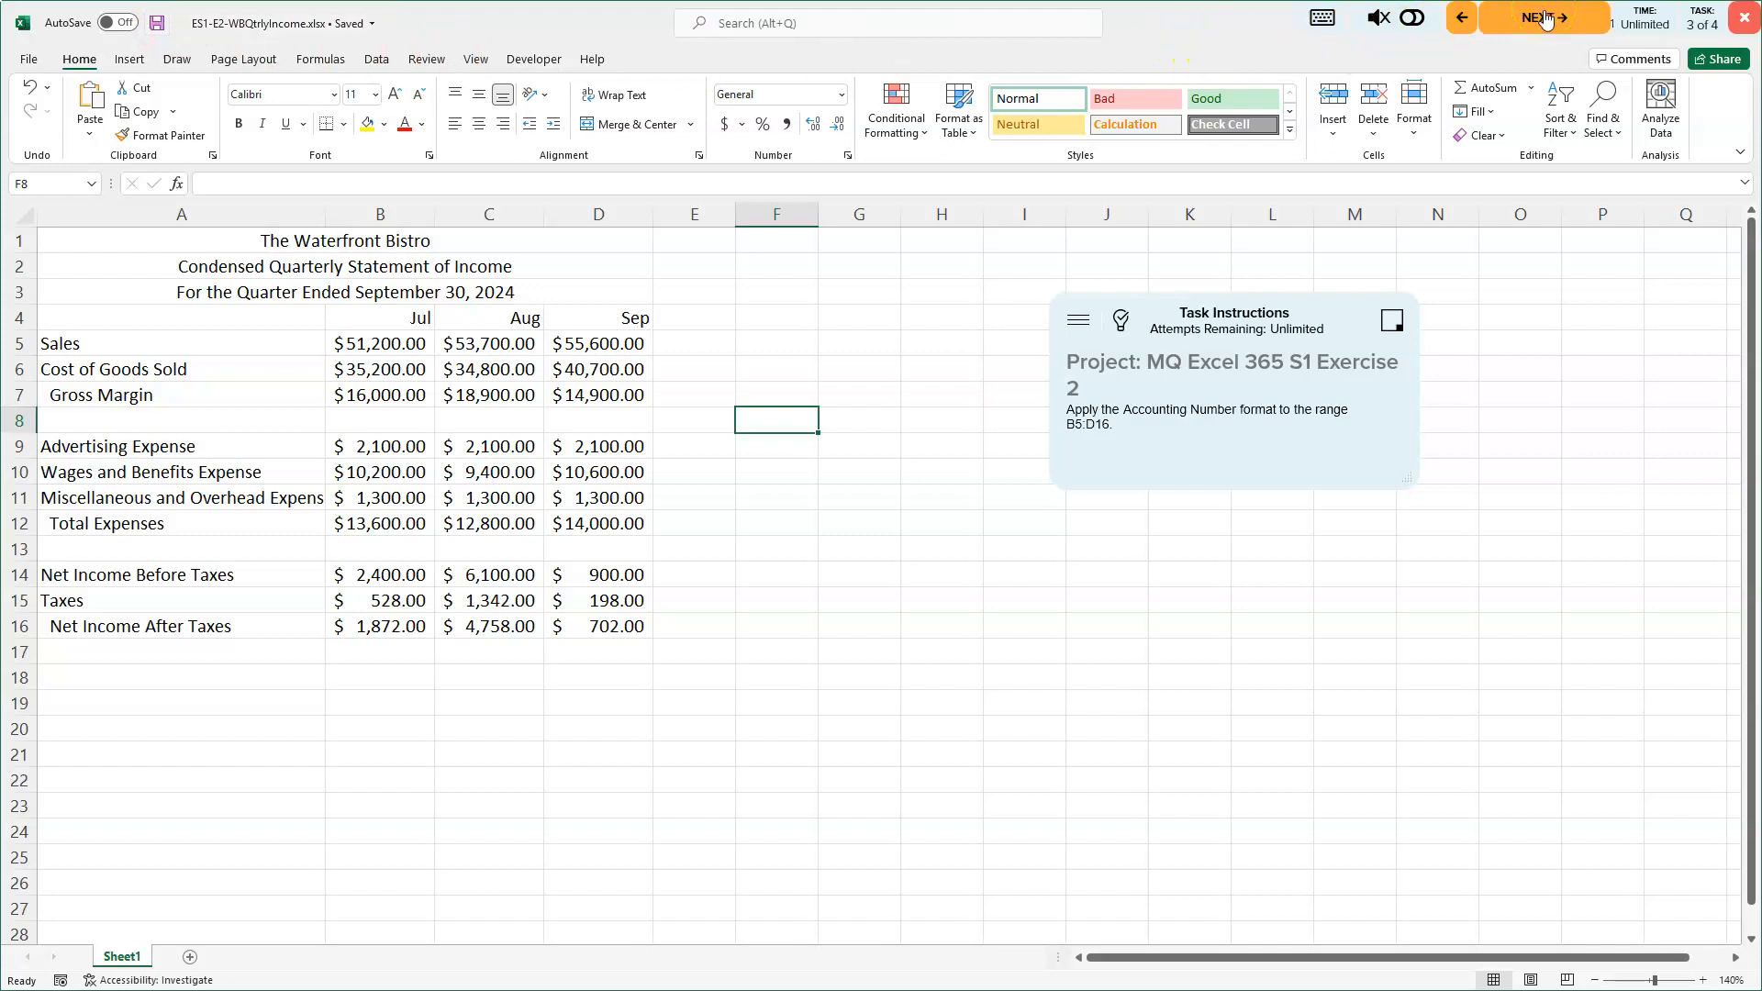
Step: Advance to task 4, show its answer key, and switch to Formulas commands
click(1543, 16)
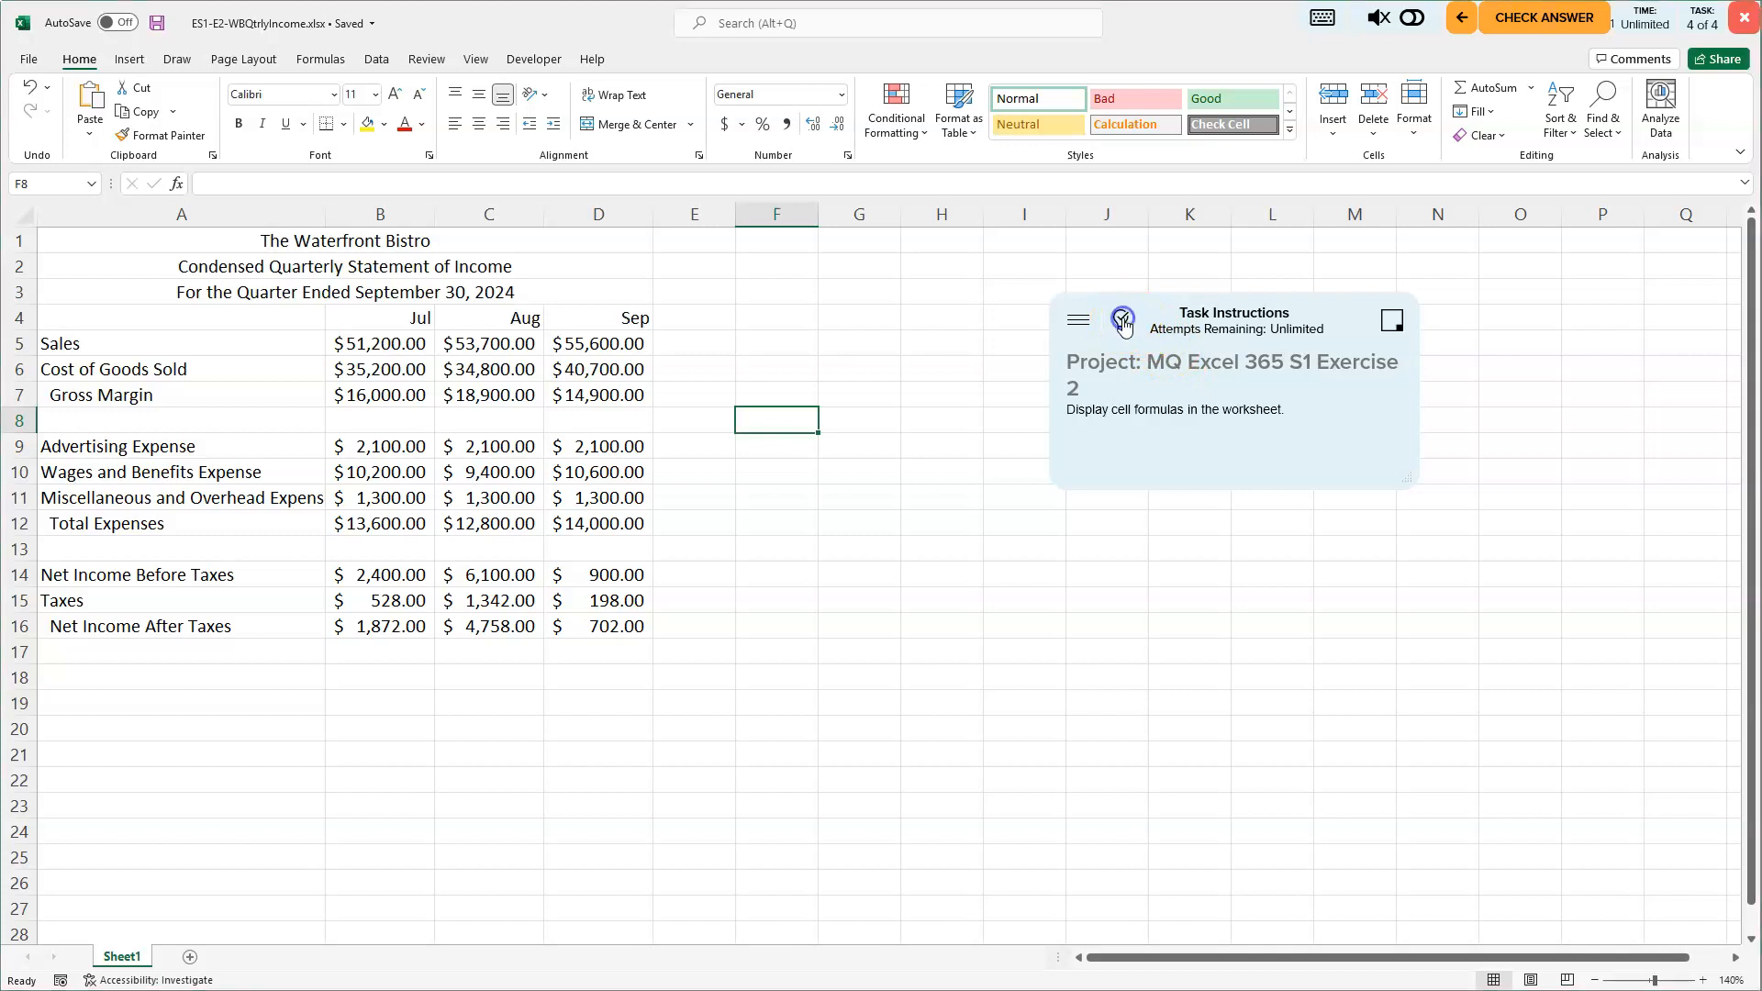
click(1543, 17)
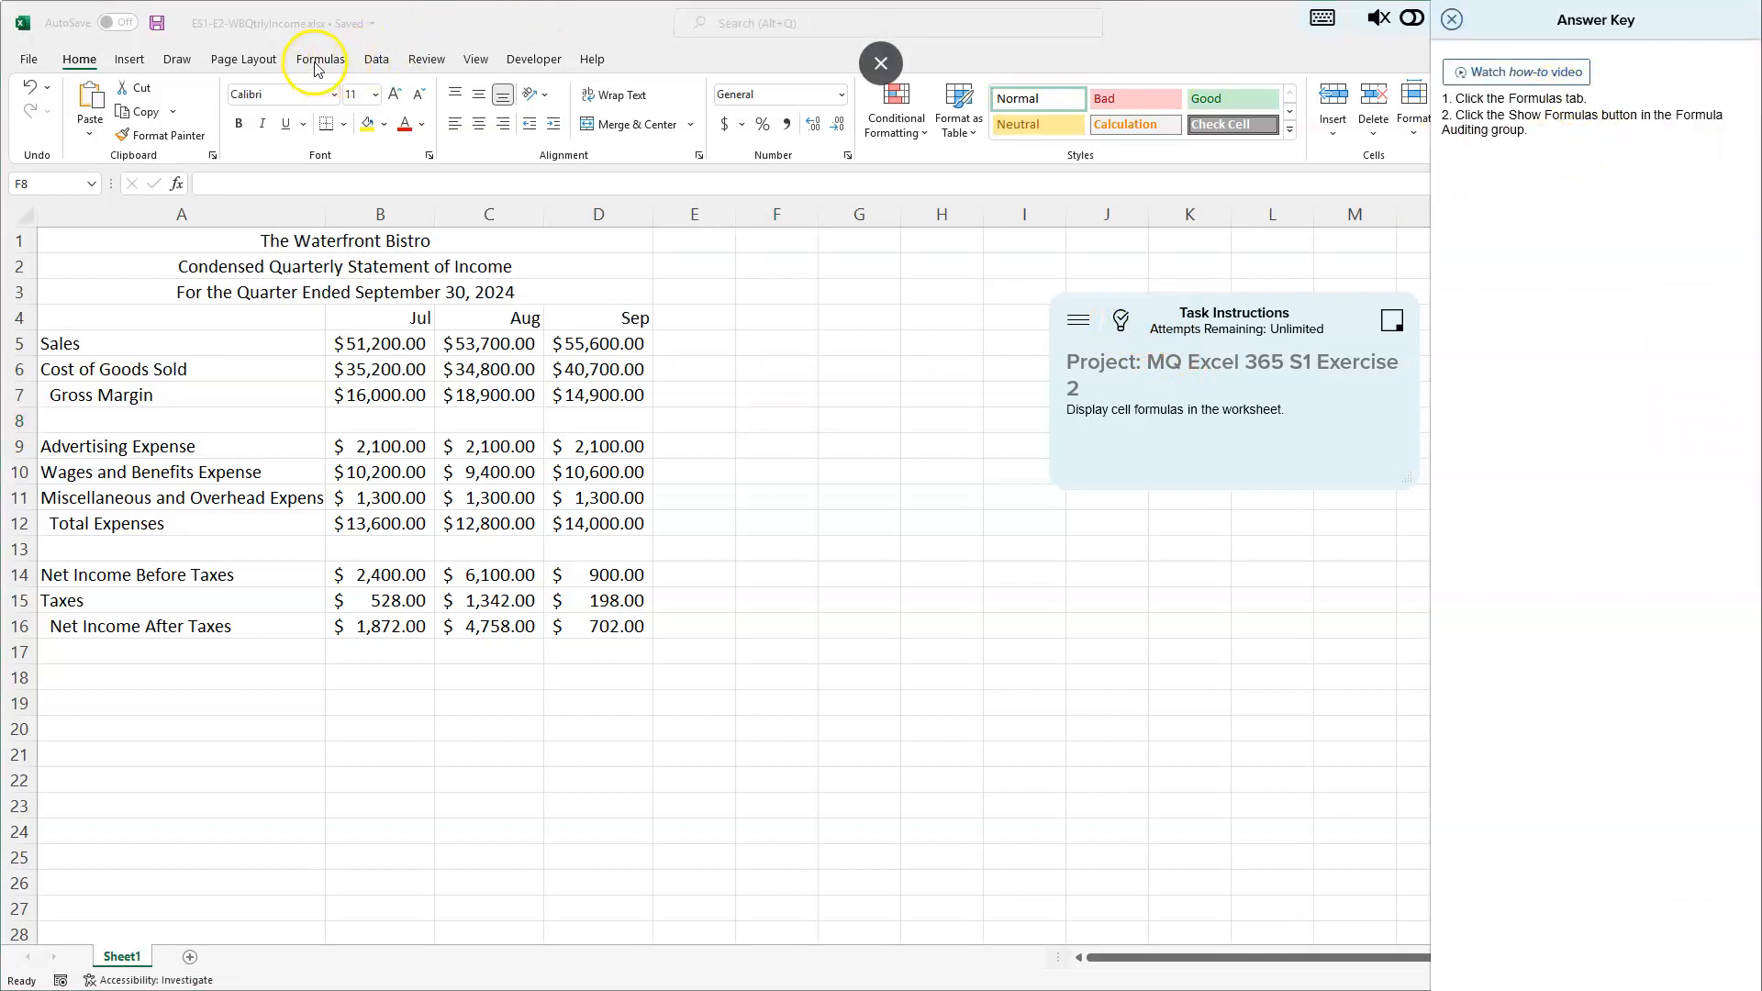
click(320, 58)
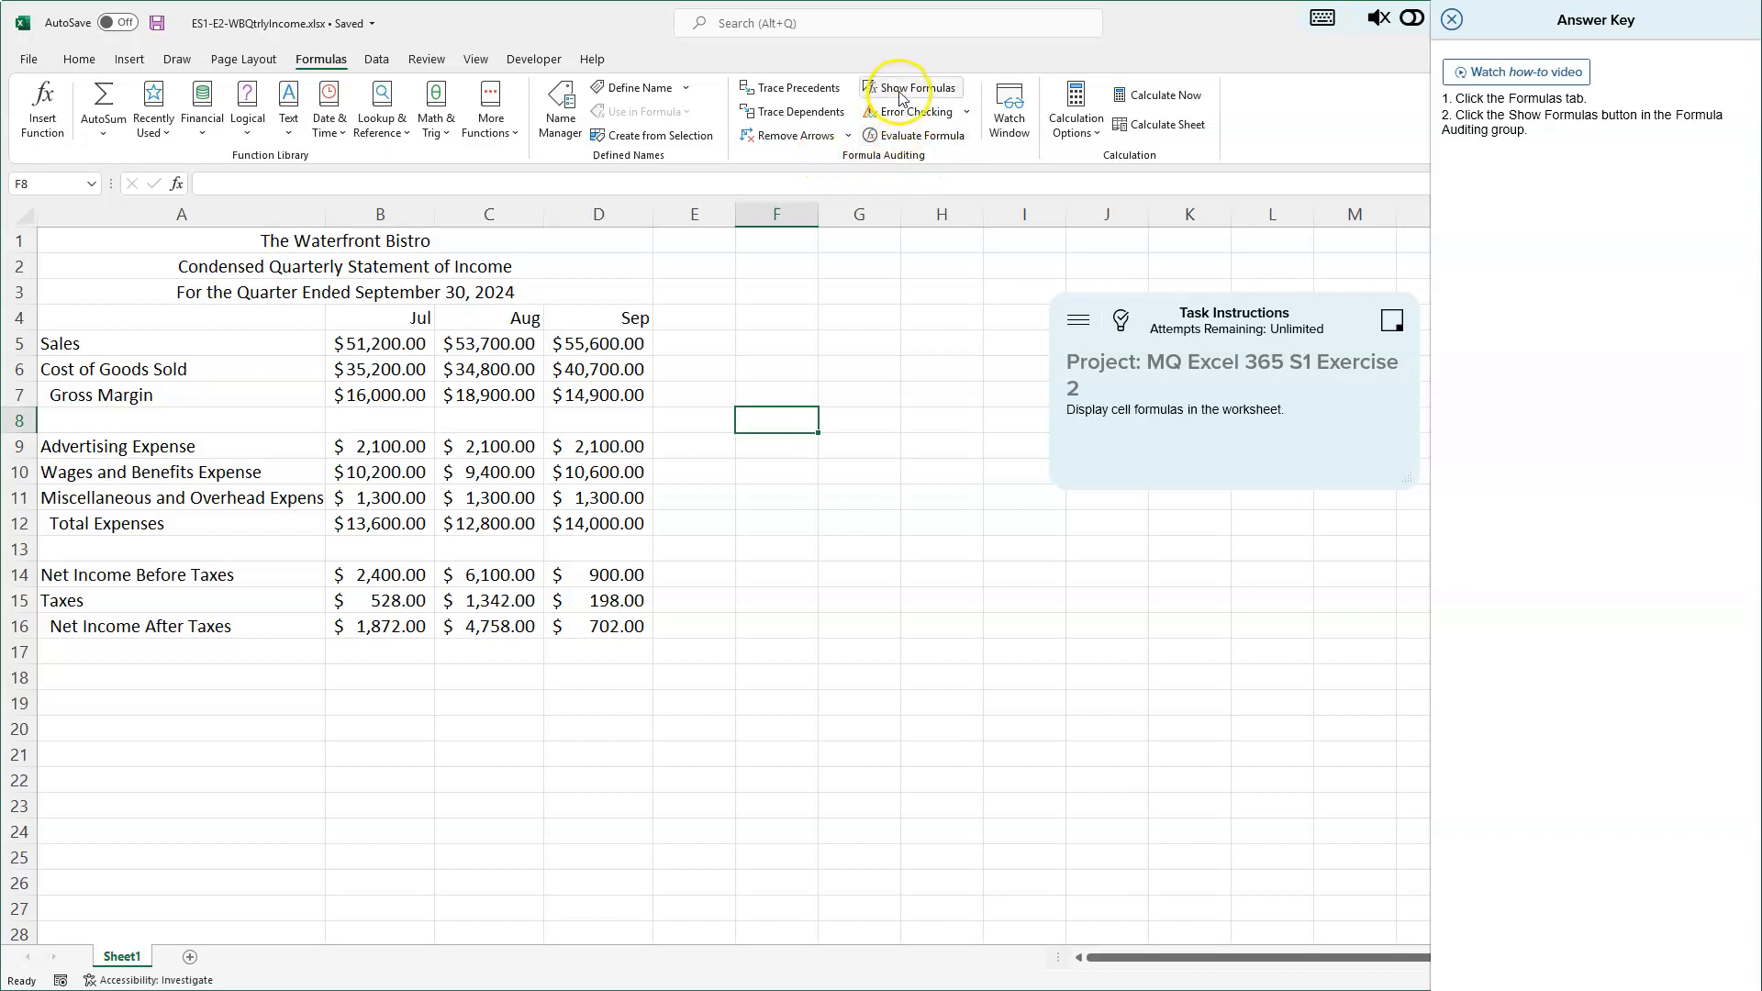
Step: Turn on Show Formulas so cells display formulas like =B5-B6 and =SUM(B9:B11)
click(910, 88)
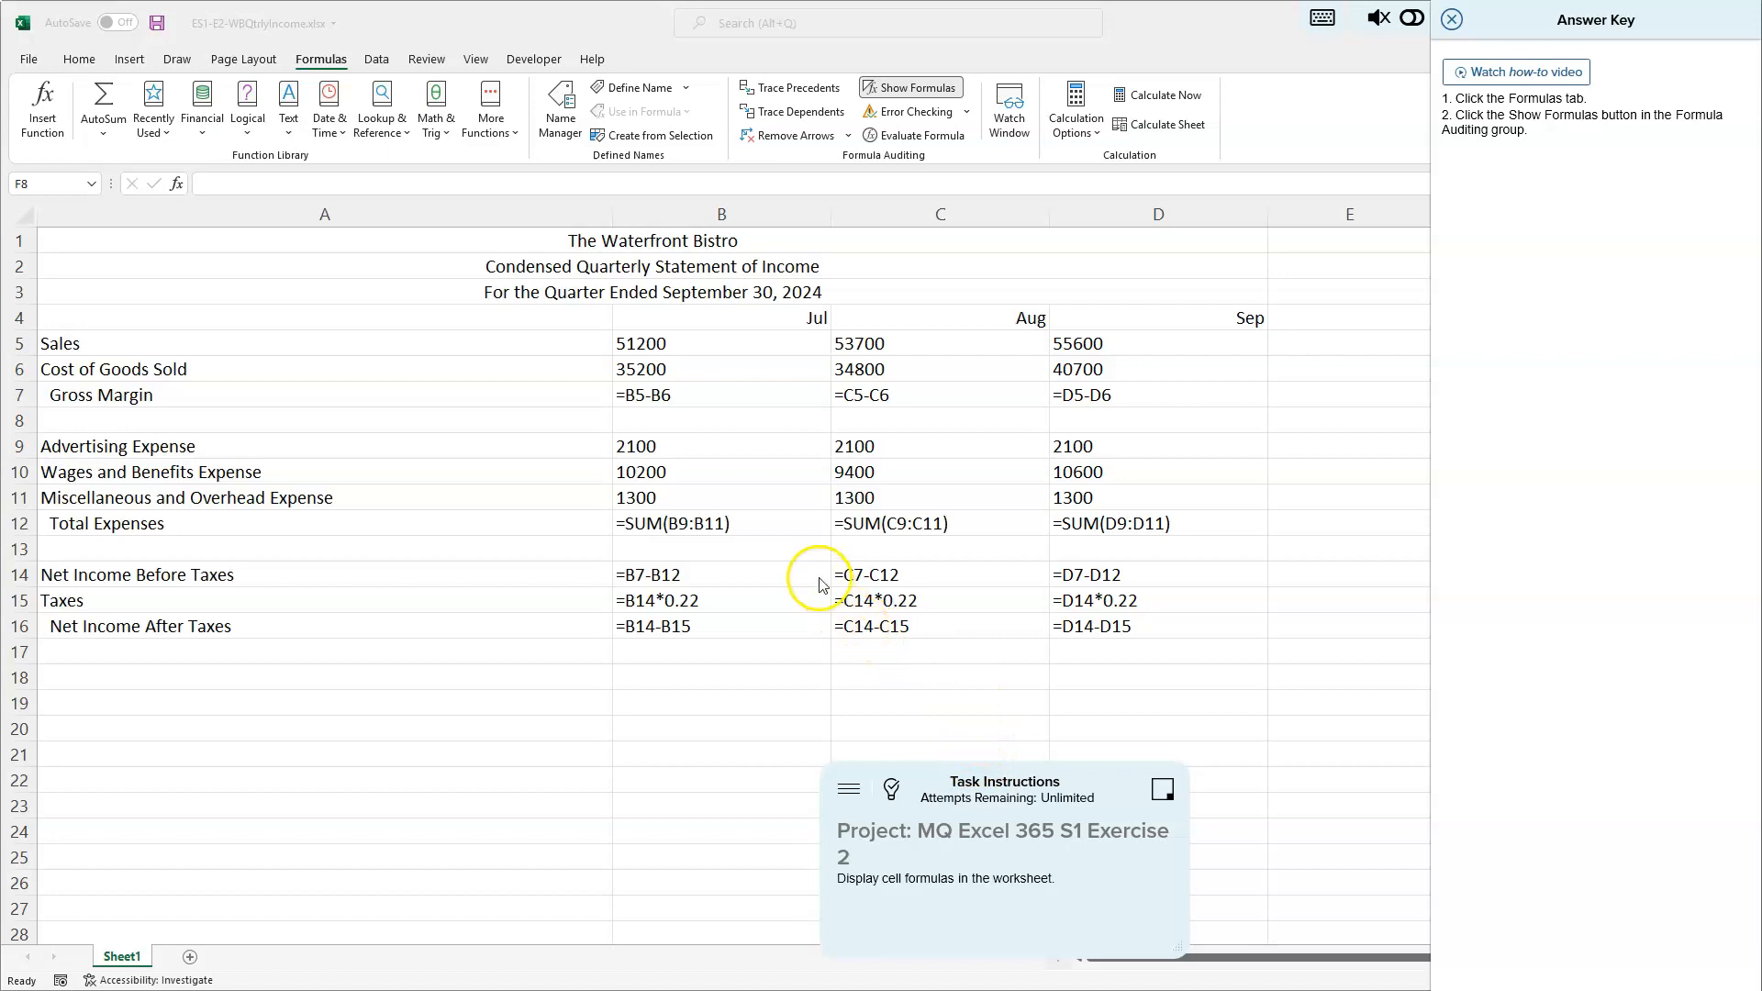
mouse_move(650, 402)
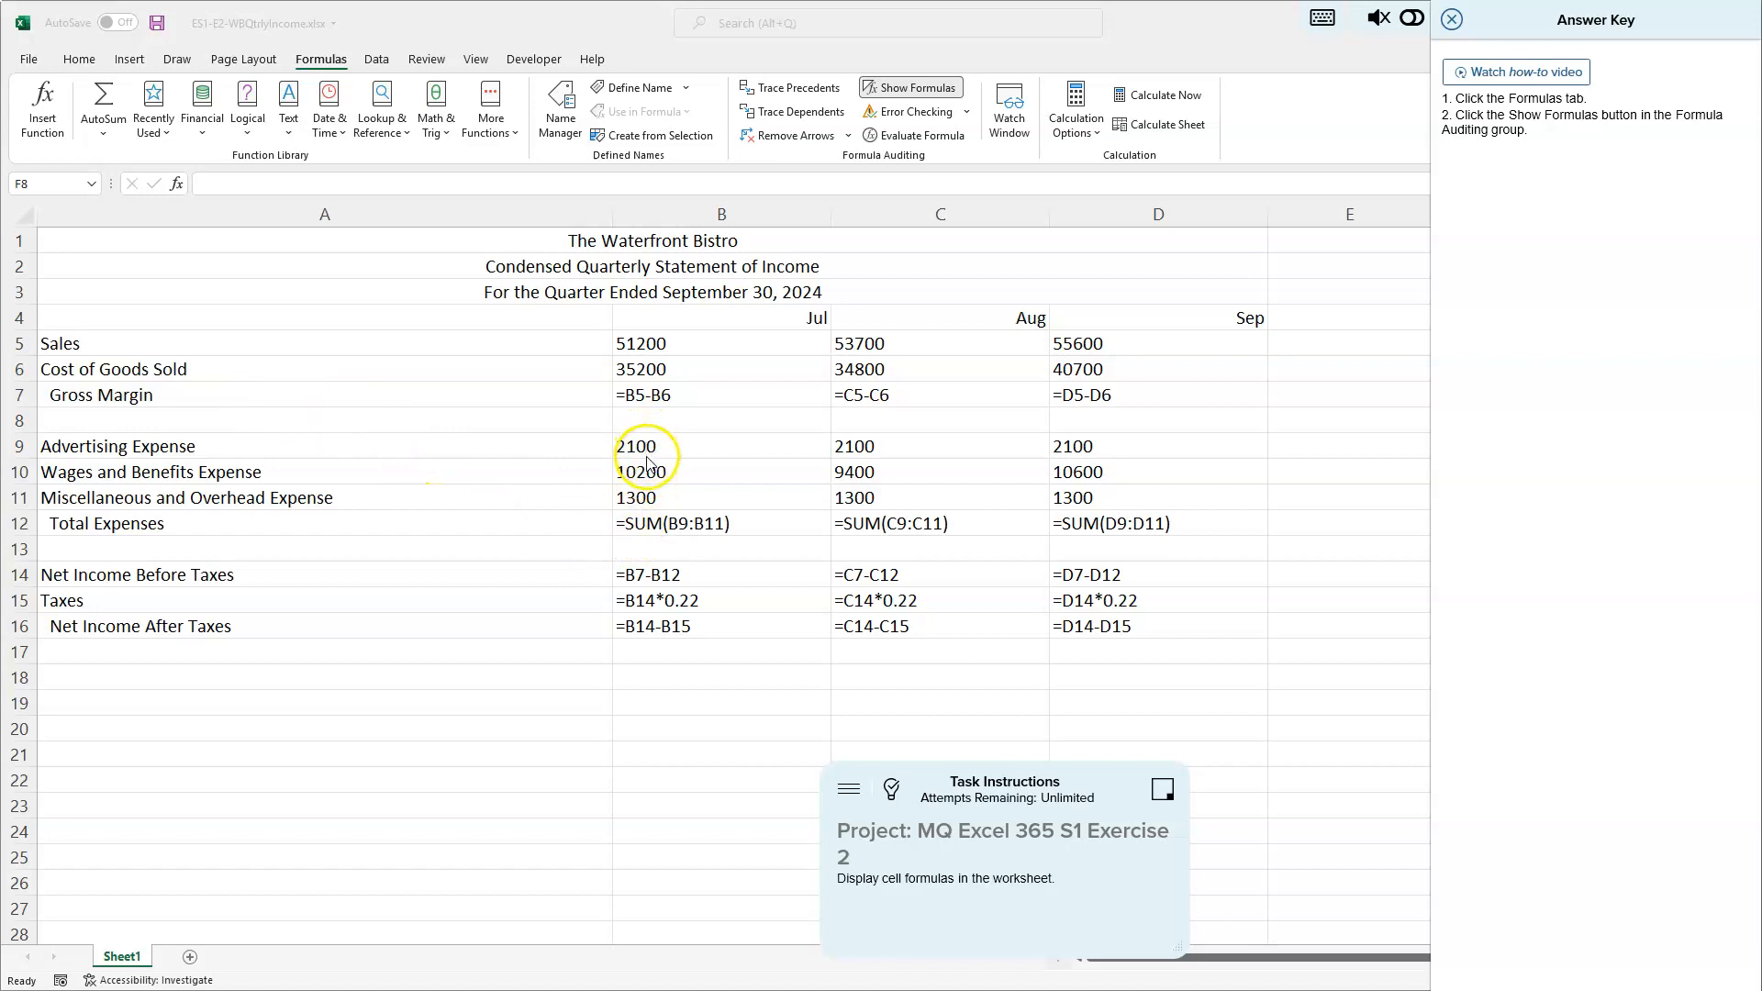
mouse_move(697, 535)
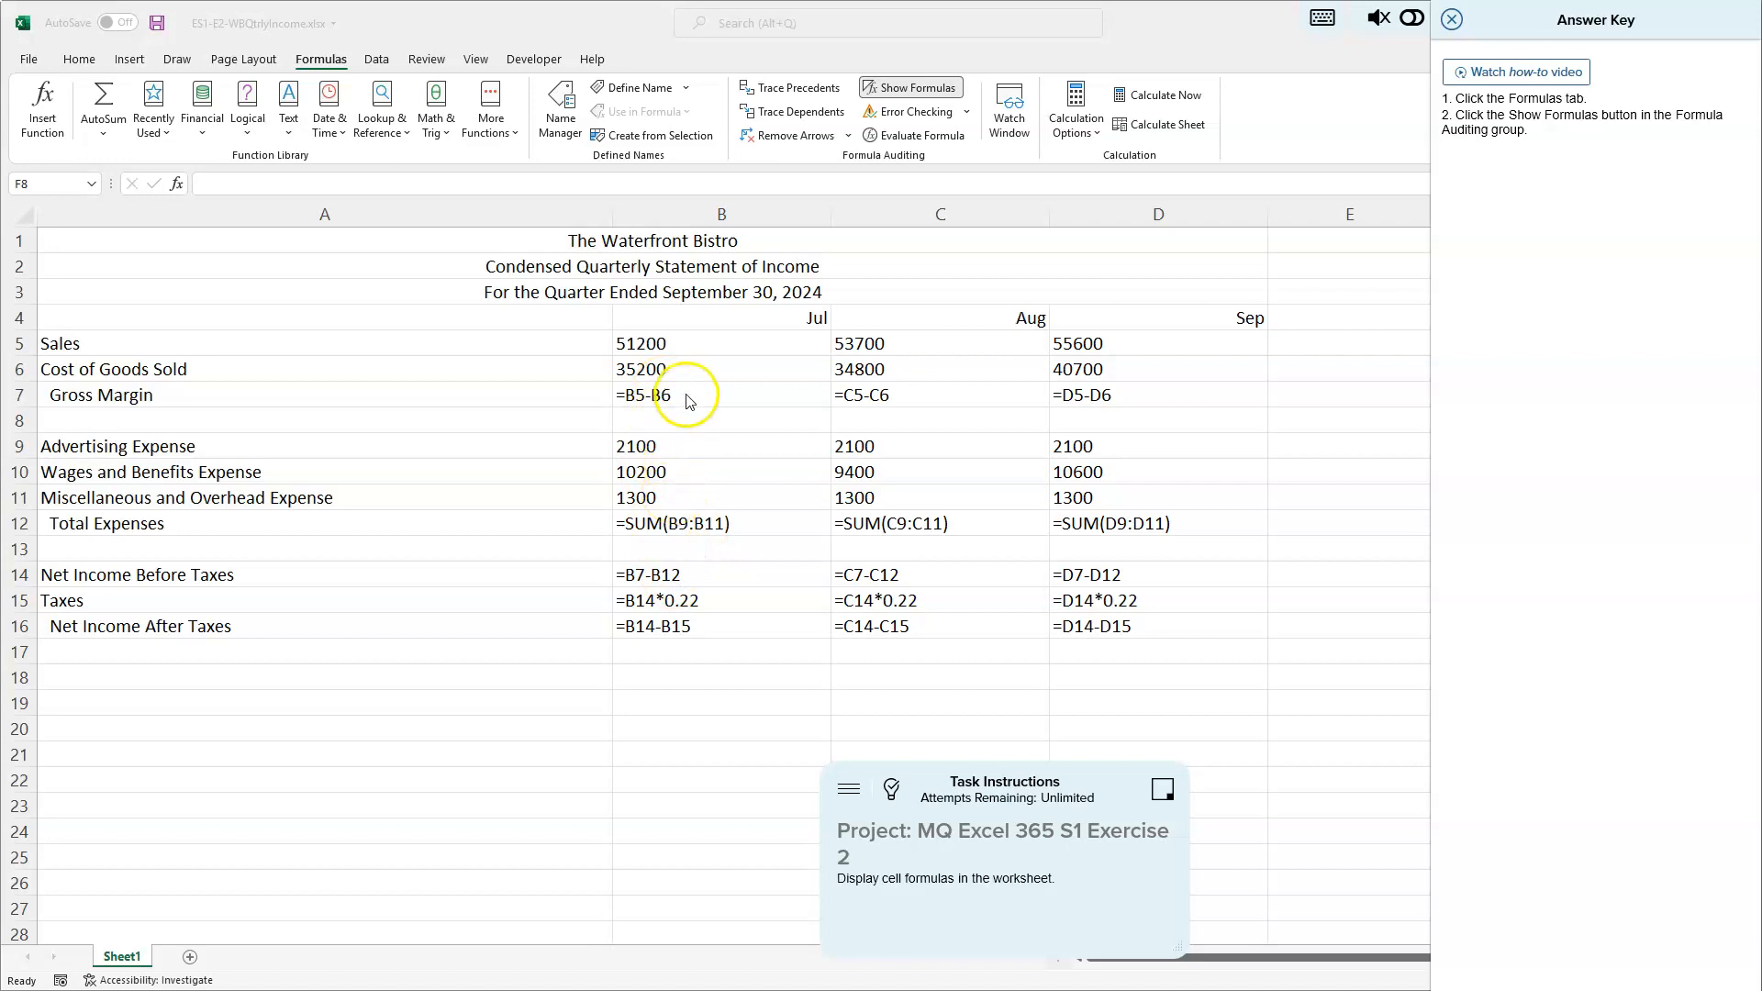
mouse_move(637, 606)
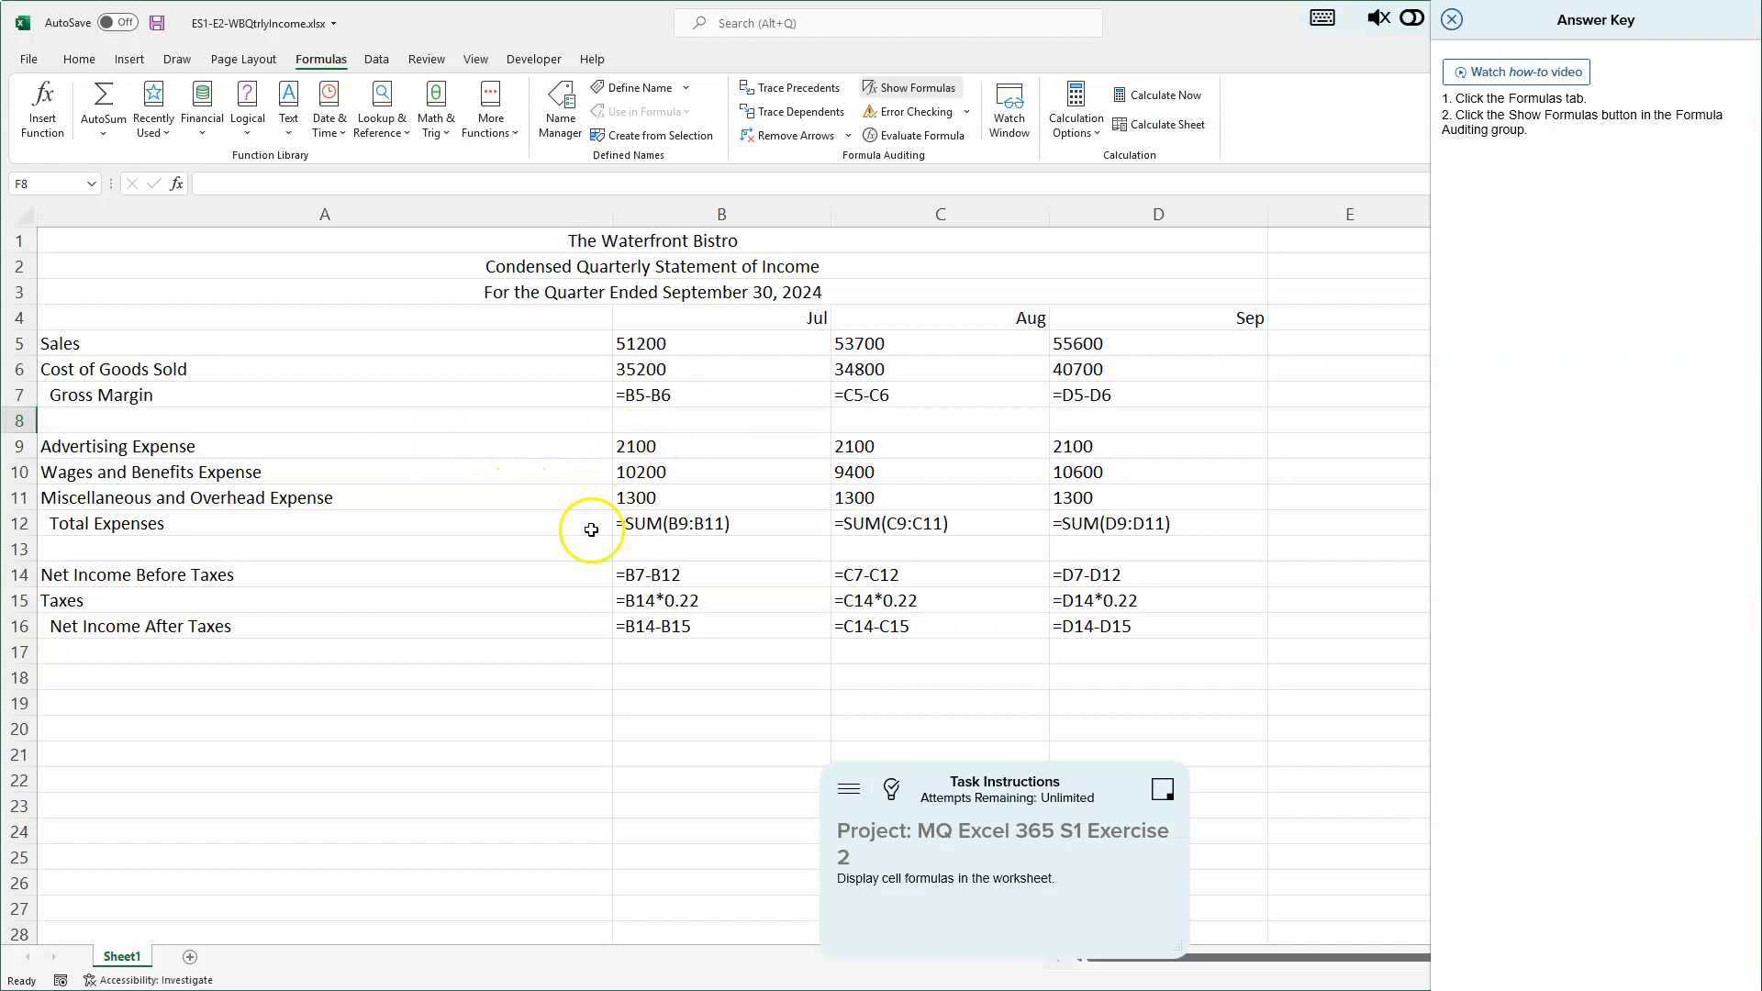
mouse_move(696, 504)
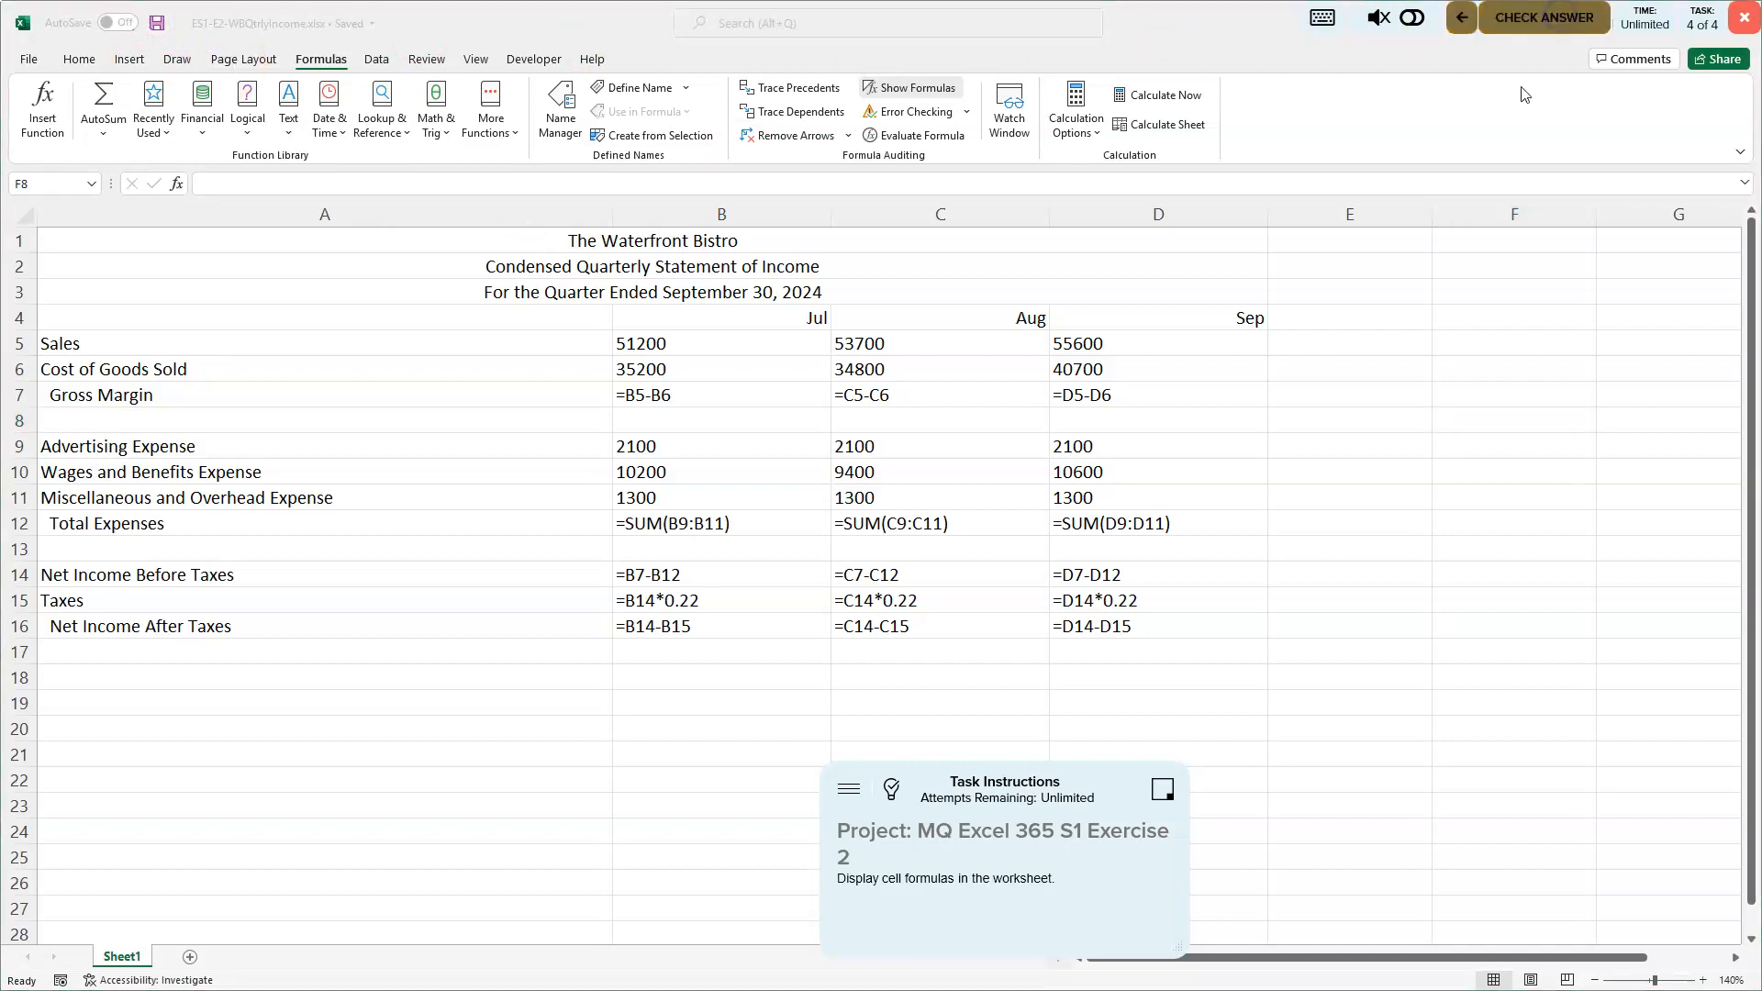
Step: Submit the exercise with Check Answer and review the 4/4 grading results
click(1544, 16)
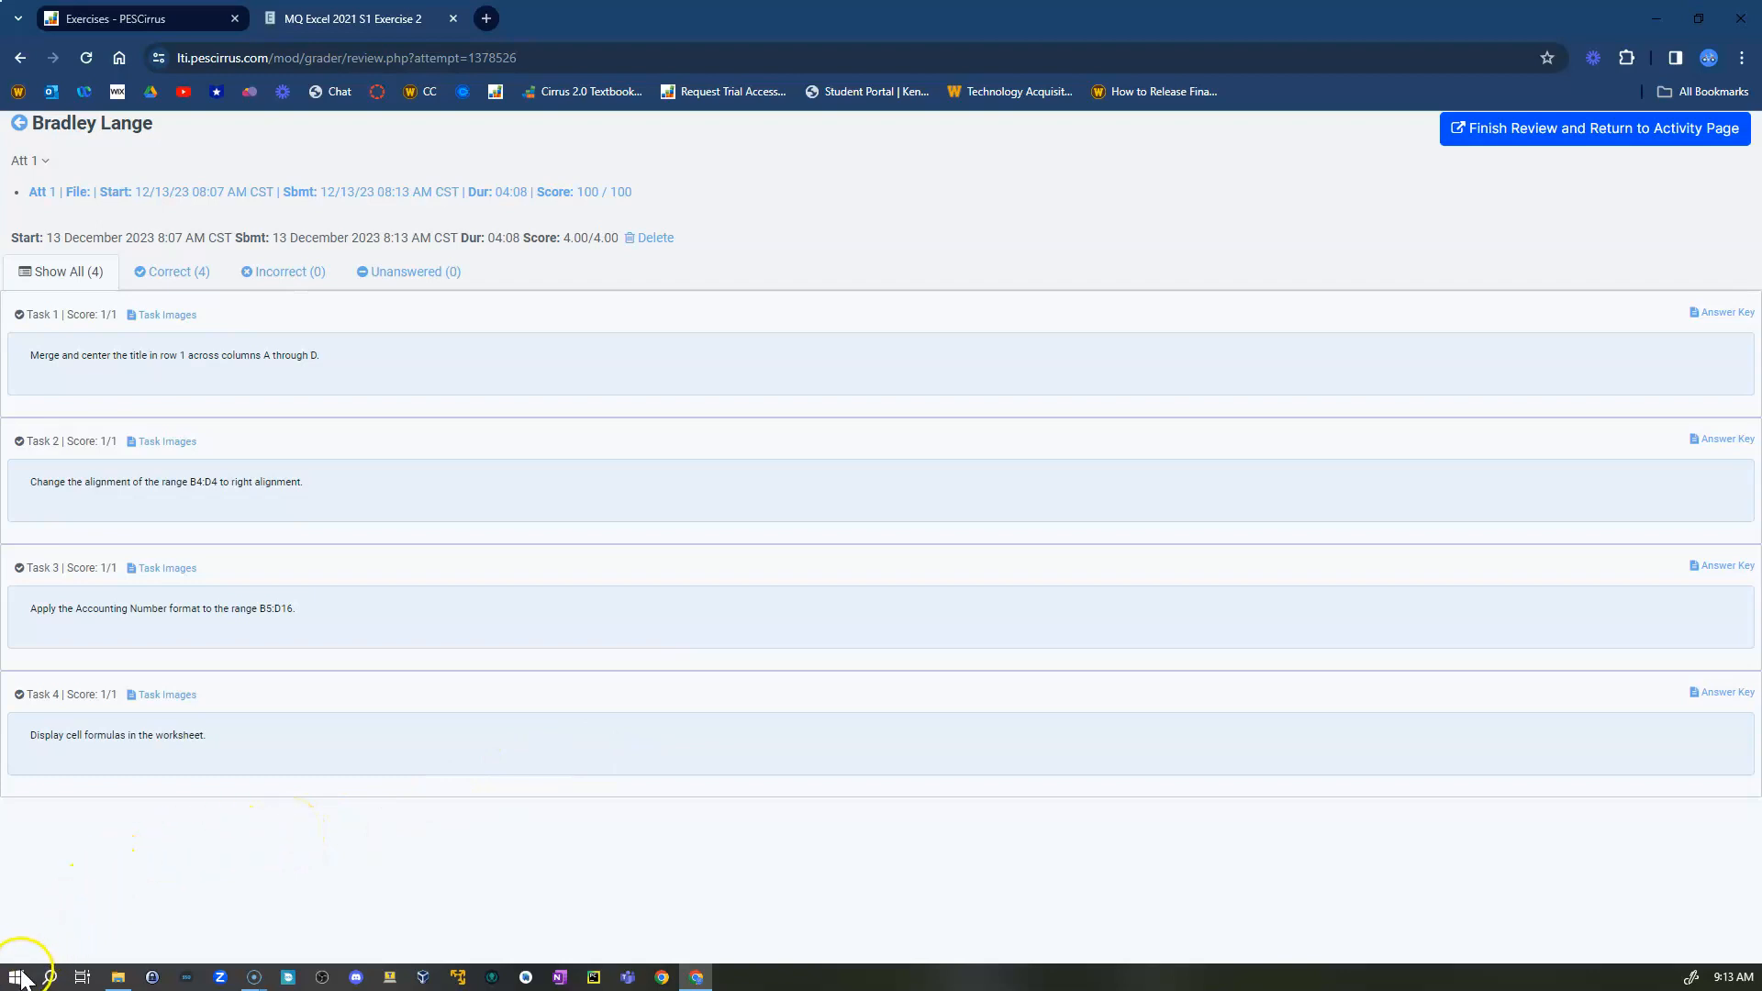
mouse_move(37, 947)
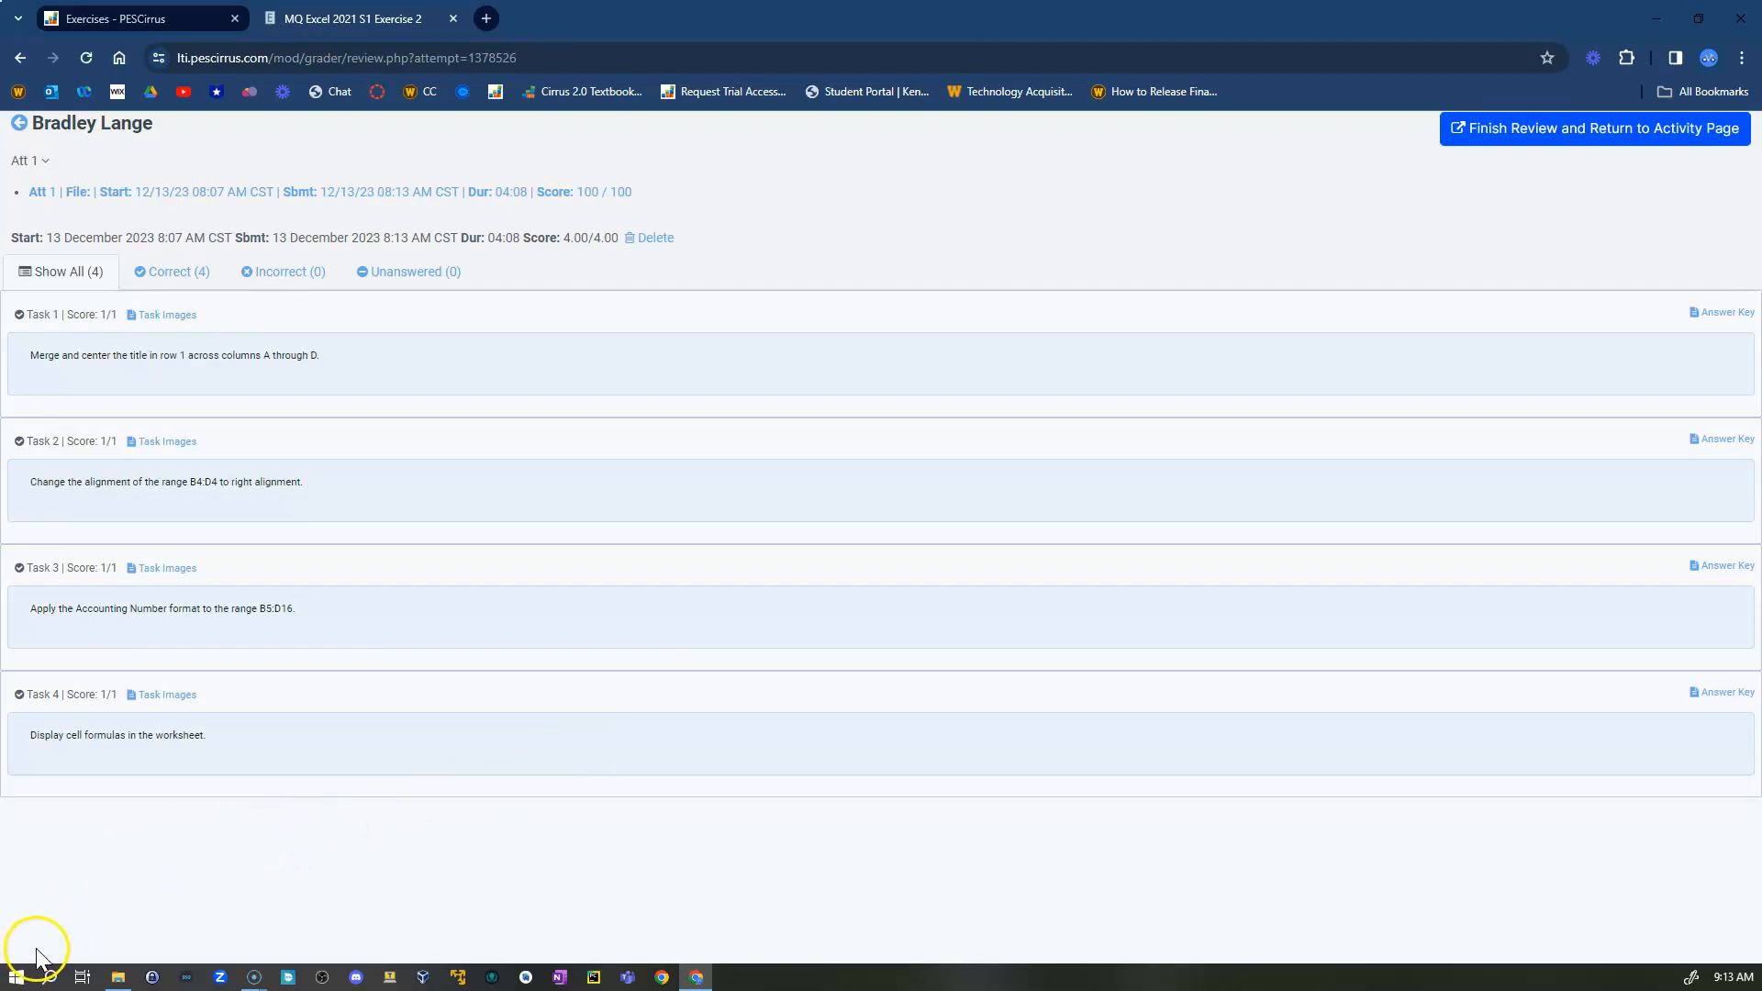